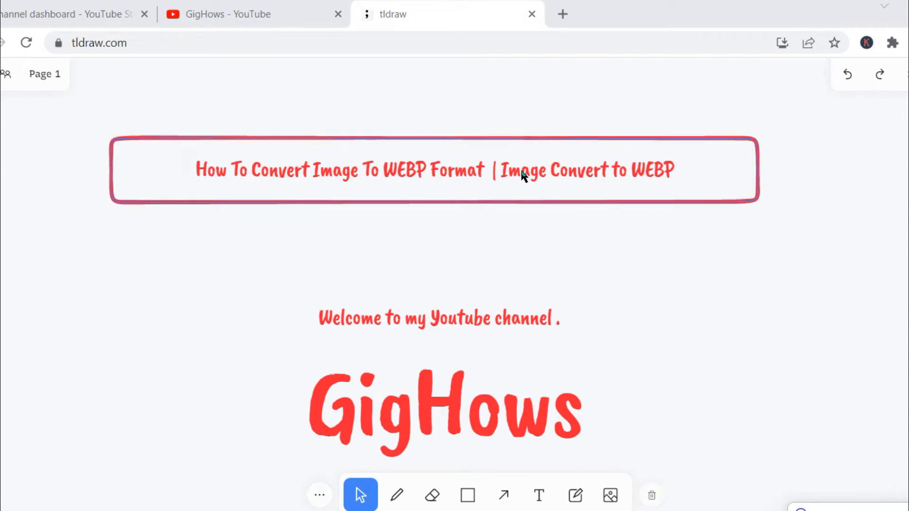
- Select the title banner and GigHows channel name, browse the channel page, then return to the board
left_click(522, 171)
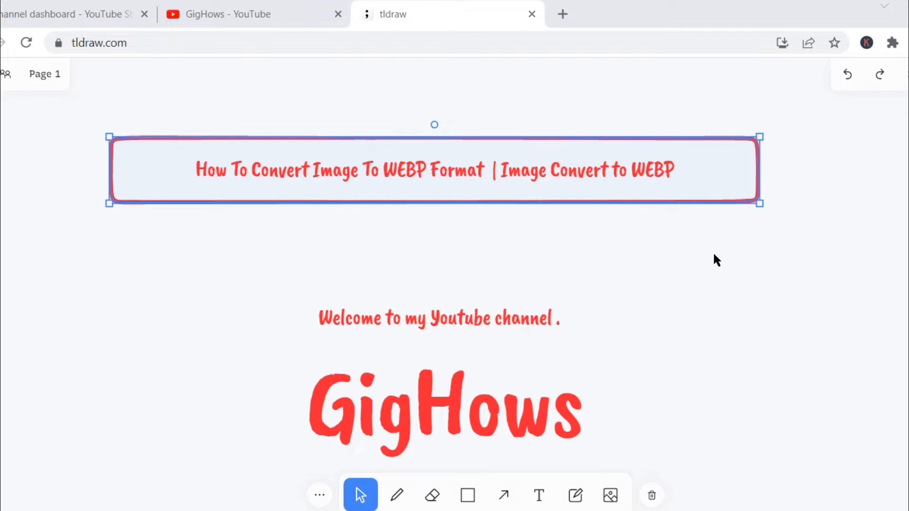
mouse_move(701, 262)
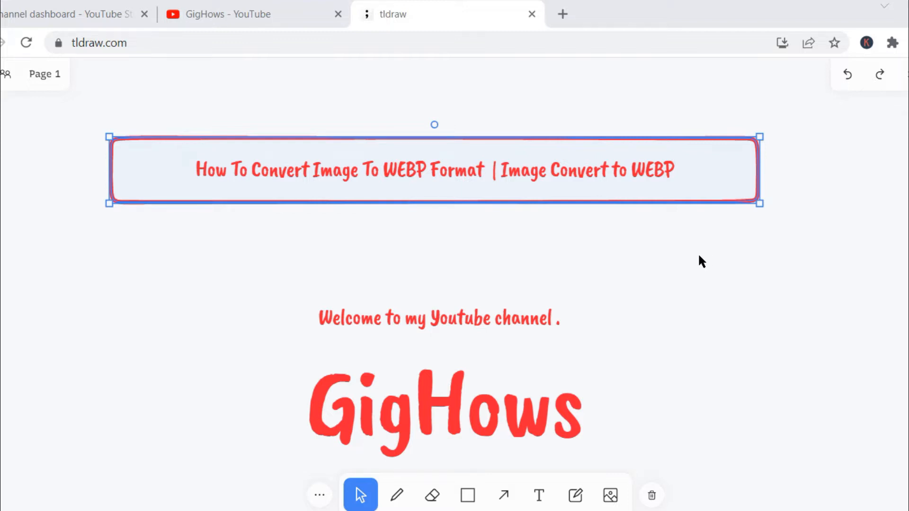
mouse_move(597, 296)
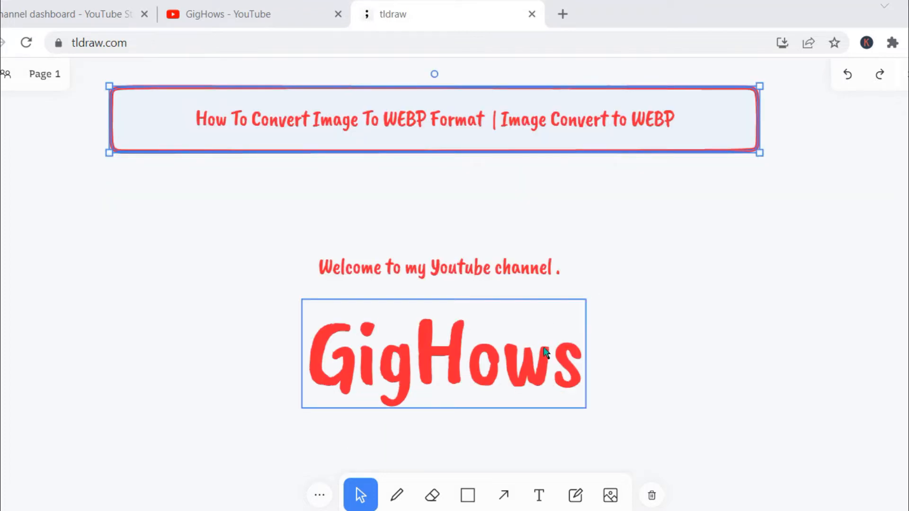
left_click(443, 352)
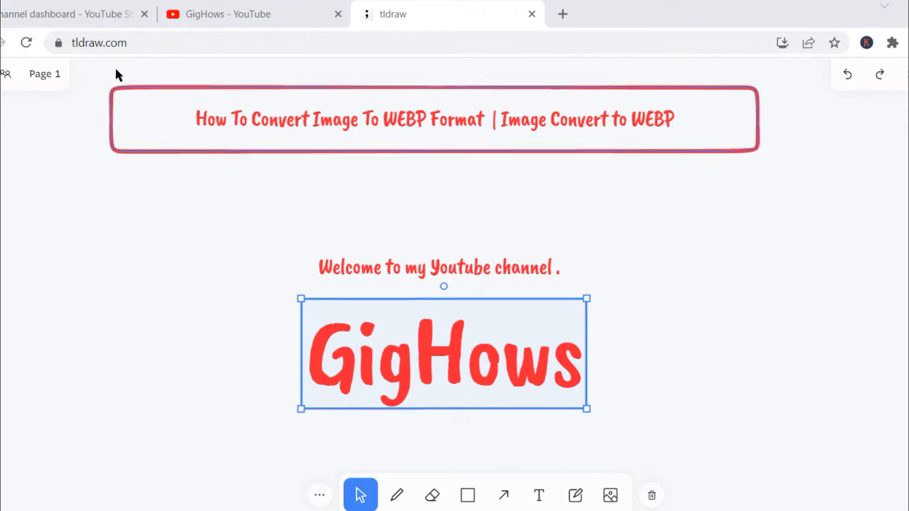
left_click(243, 14)
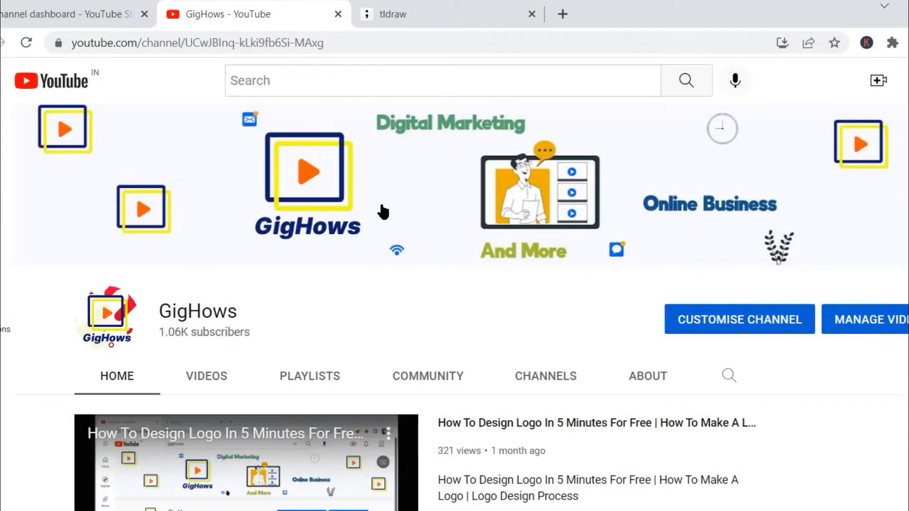
scroll("down", 3)
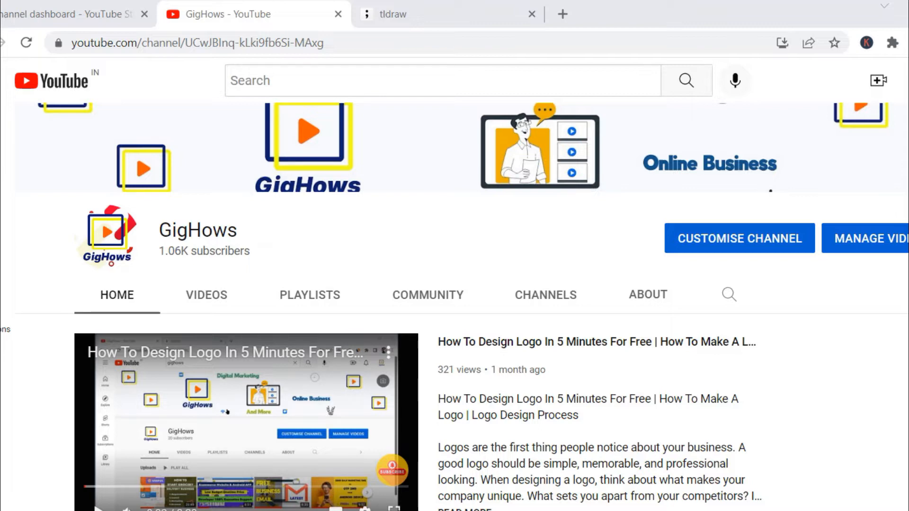
scroll("down", 3)
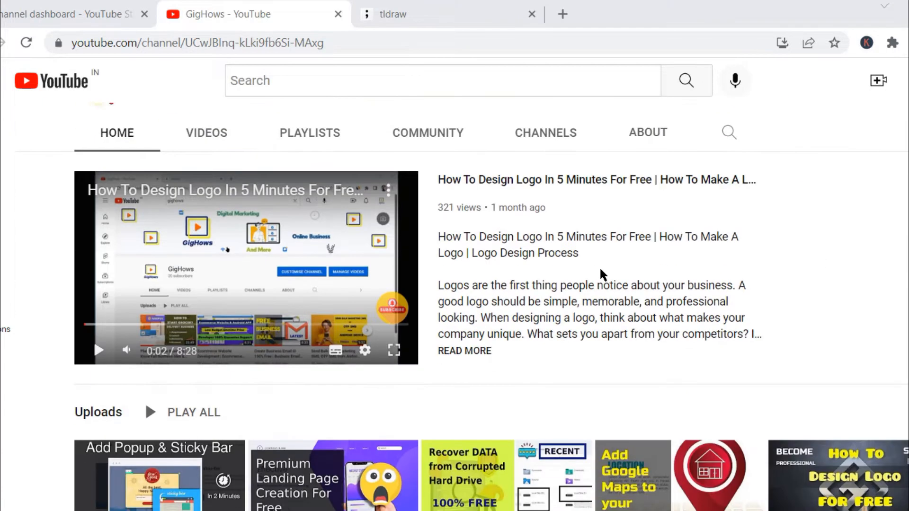
scroll("down", 3)
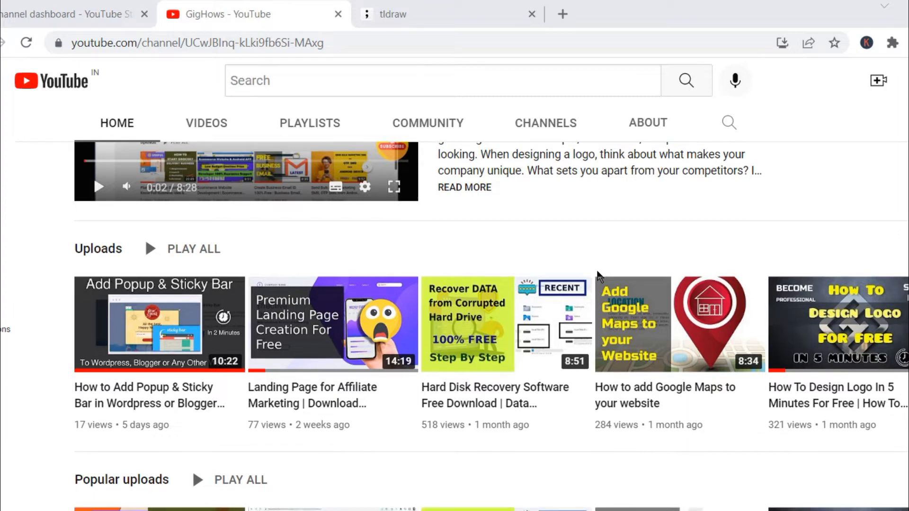
scroll("down", 3)
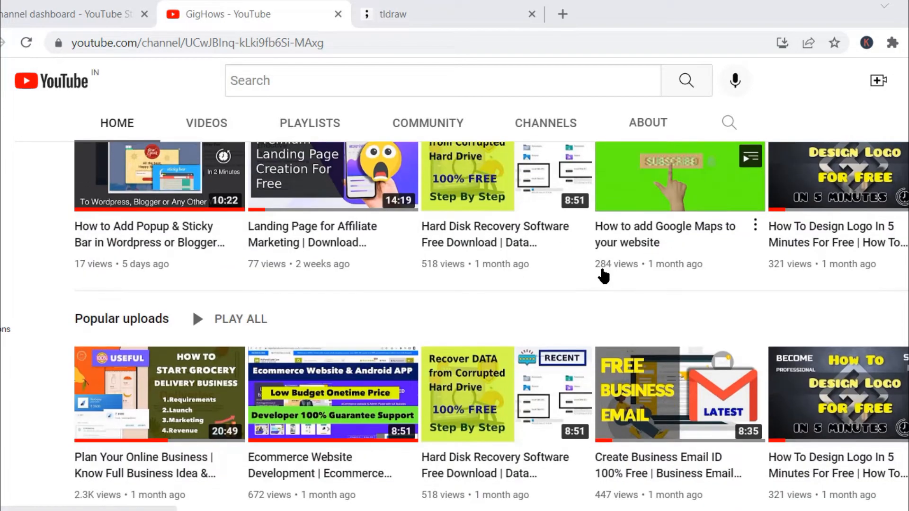
scroll("up", 3)
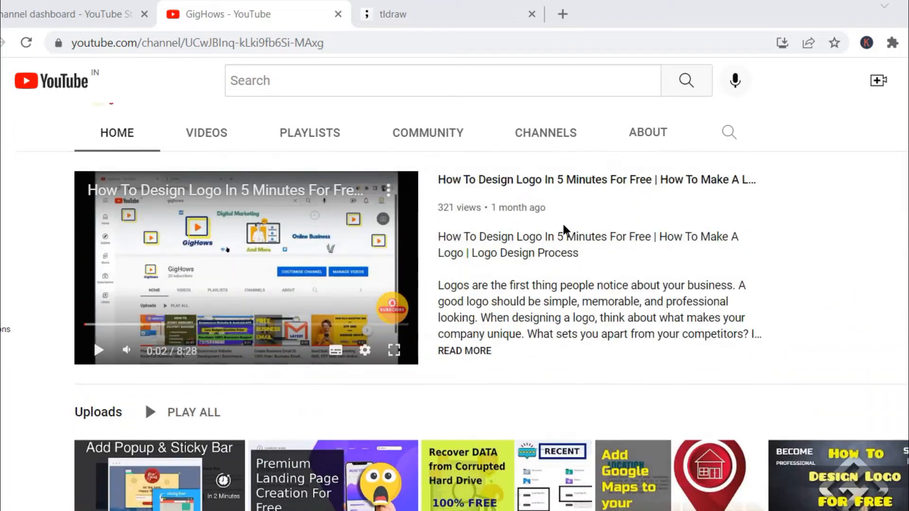
left_click(447, 13)
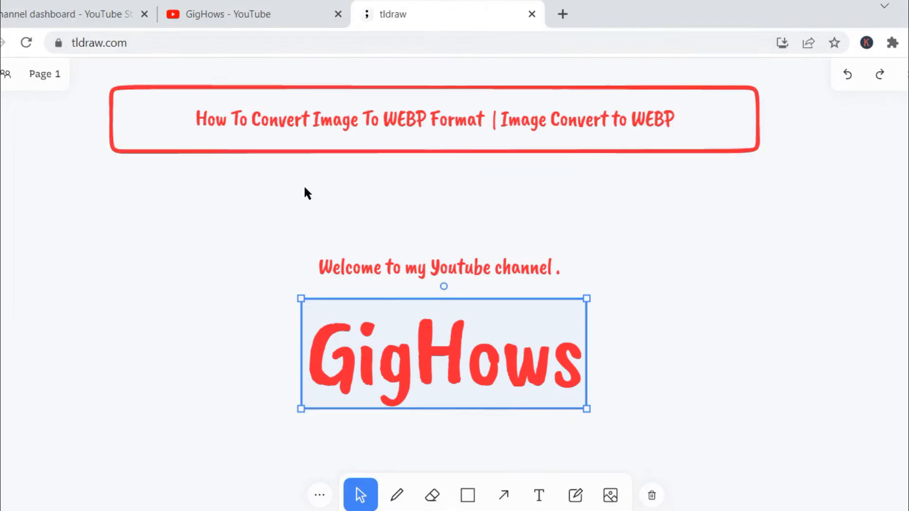
left_click(353, 183)
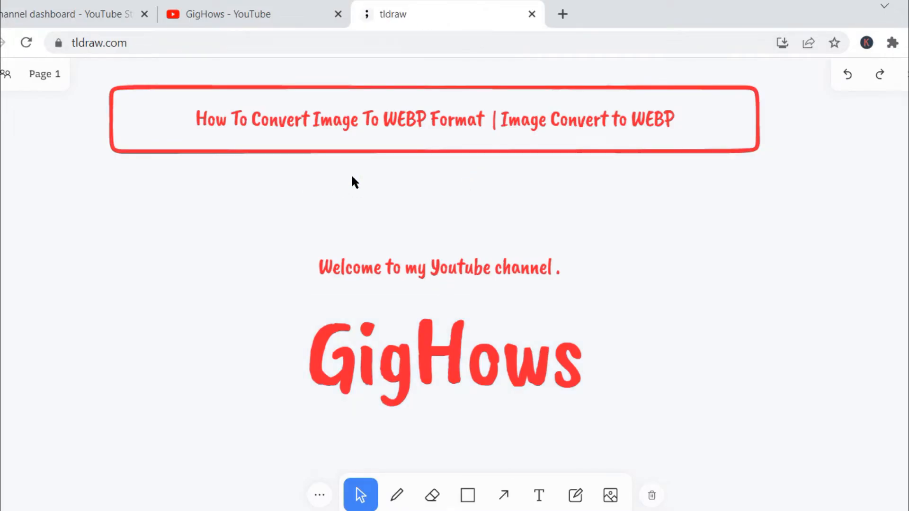
- In a new tab, search Google for 'websolink' and open websolink.com
left_click(561, 13)
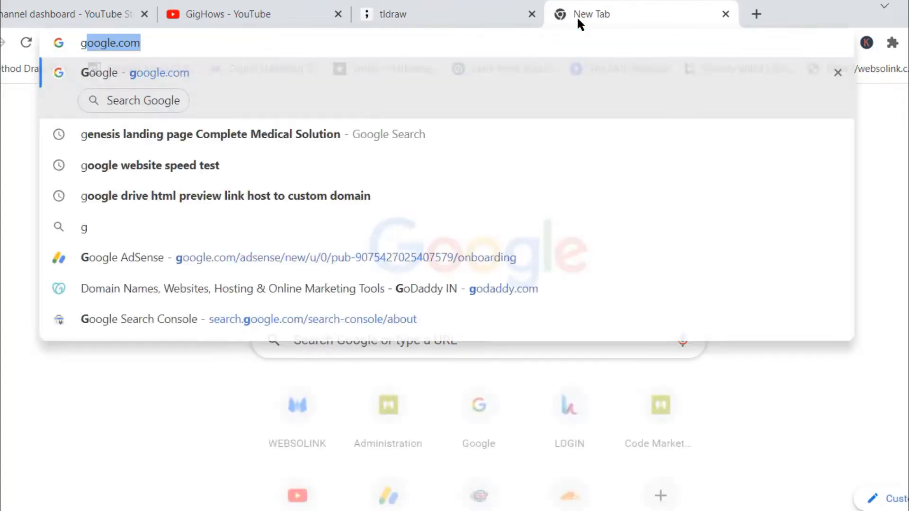
key("Return")
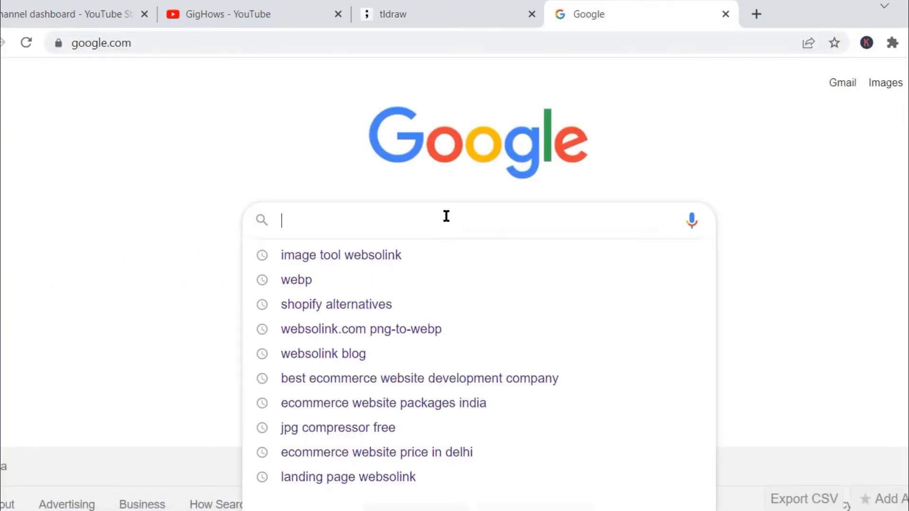
type("websolink")
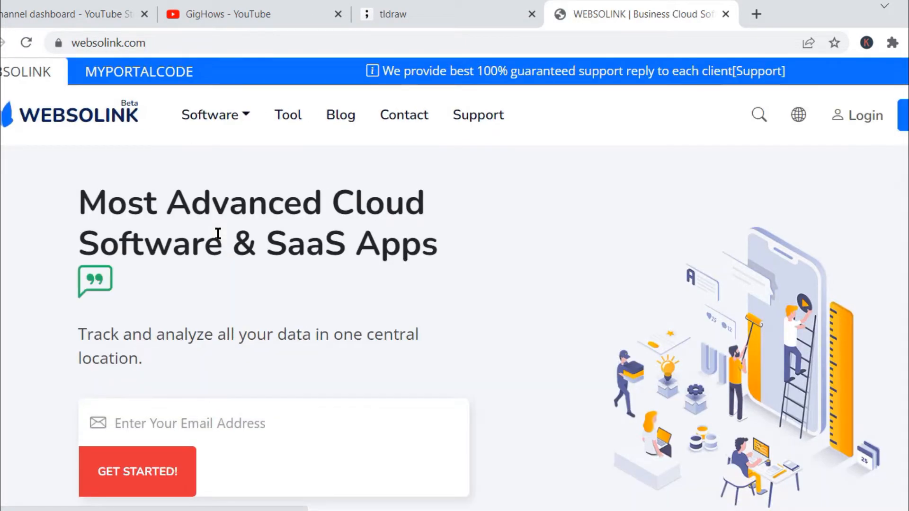
mouse_move(287, 115)
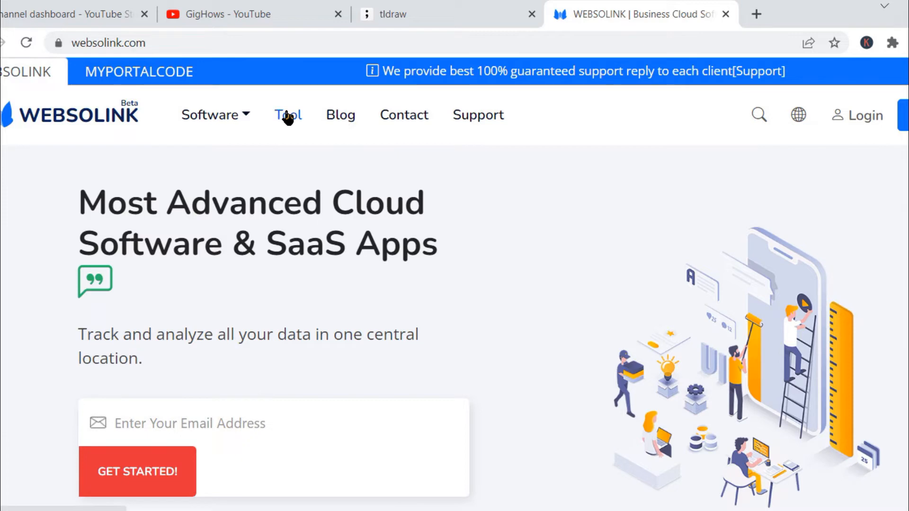
left_click(287, 115)
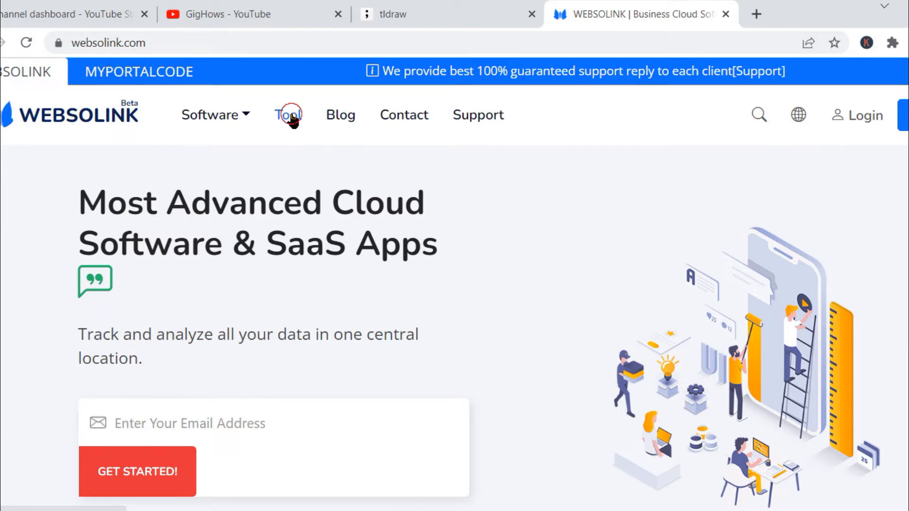
- Open the PNG to WEBP converter page and scroll to its webp, x1, 0.9 quality settings
left_click(289, 115)
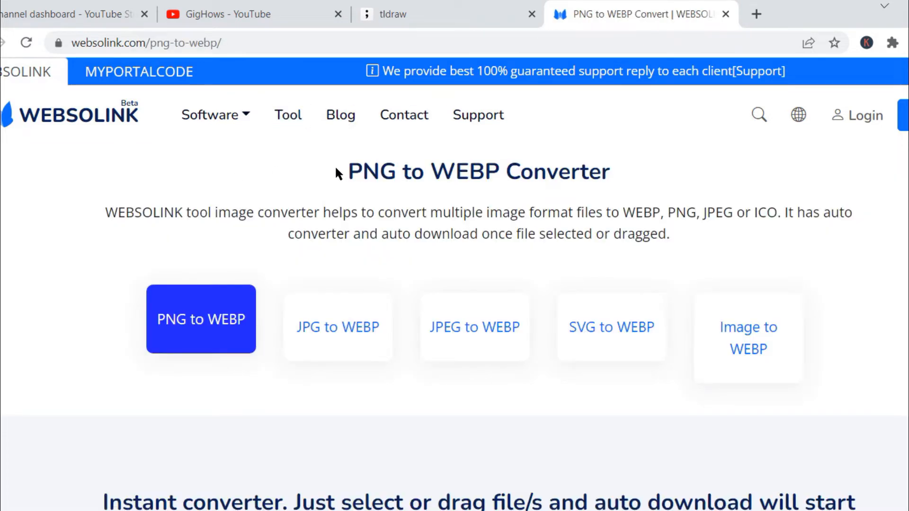
double_click(374, 172)
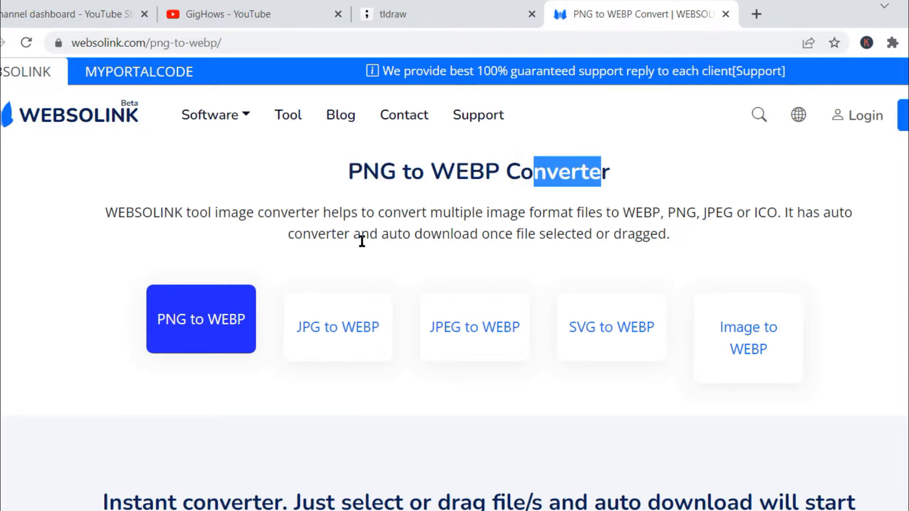
mouse_move(255, 356)
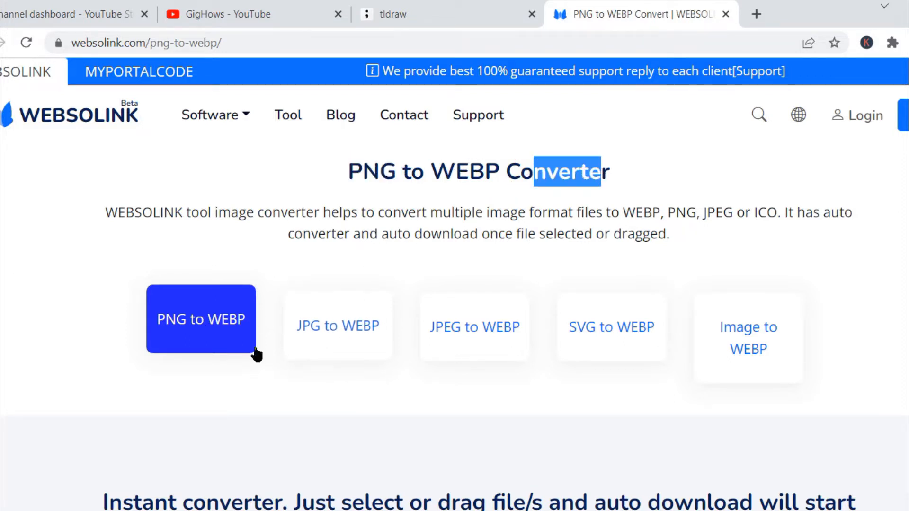
mouse_move(451, 335)
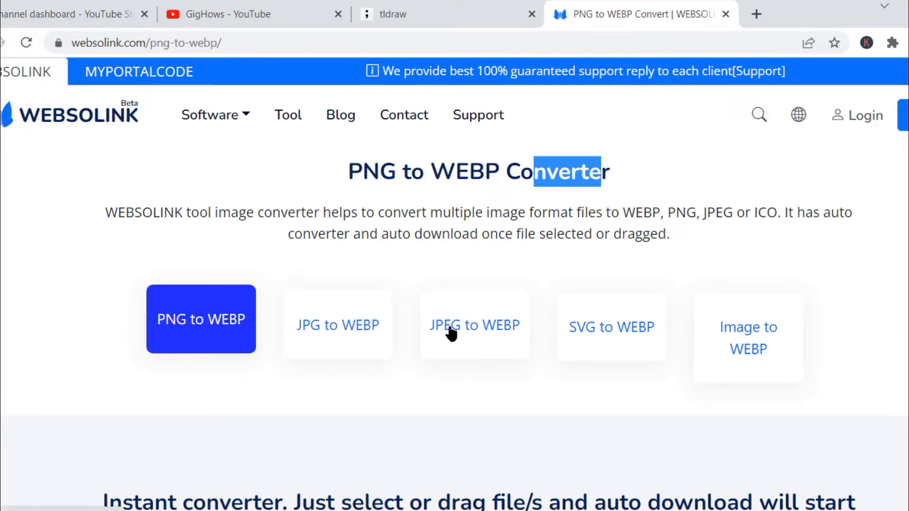
mouse_move(638, 340)
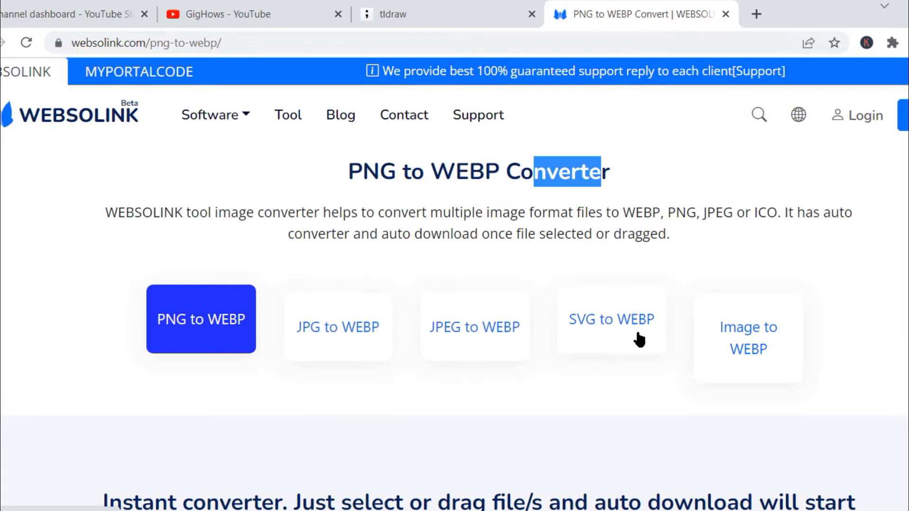
mouse_move(786, 317)
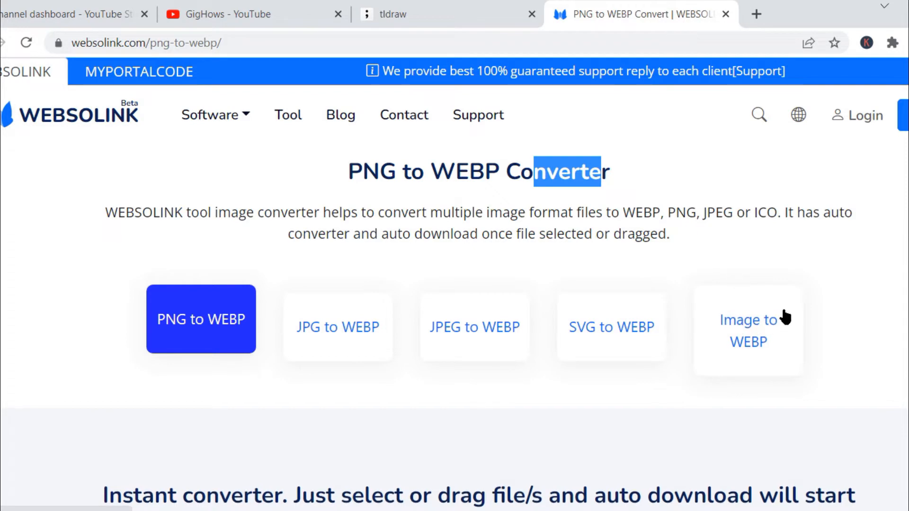
mouse_move(258, 313)
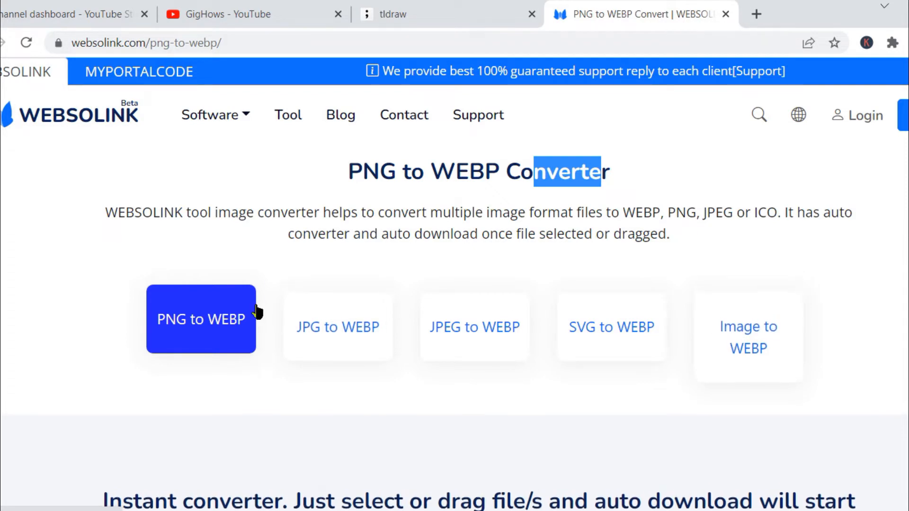
scroll("down", 3)
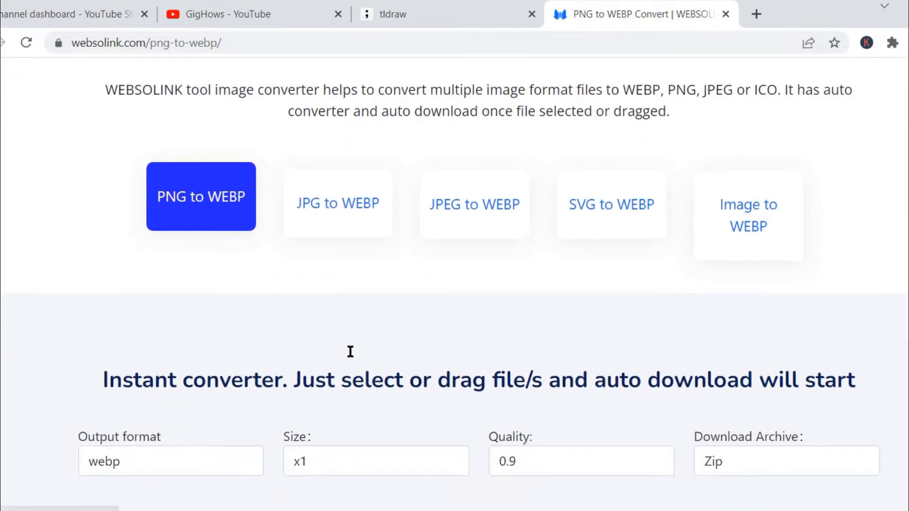
scroll("down", 3)
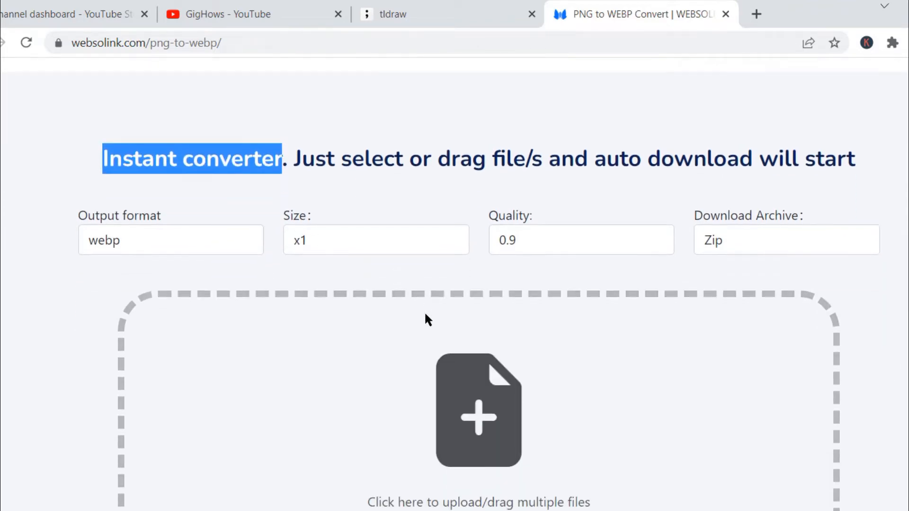
scroll("up", 3)
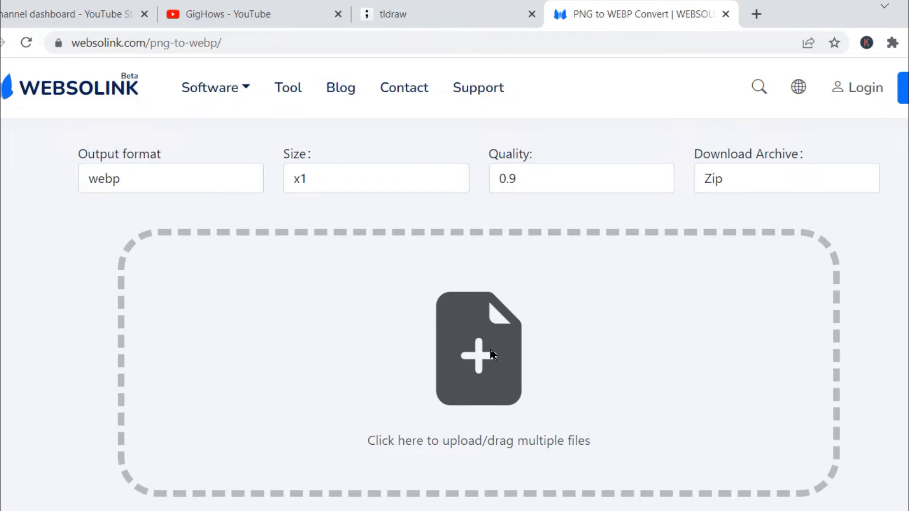
mouse_move(508, 354)
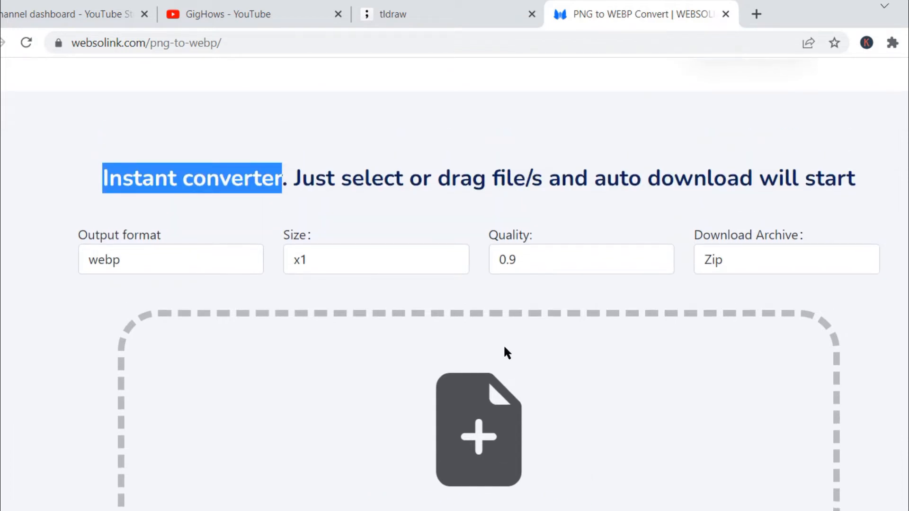
mouse_move(485, 285)
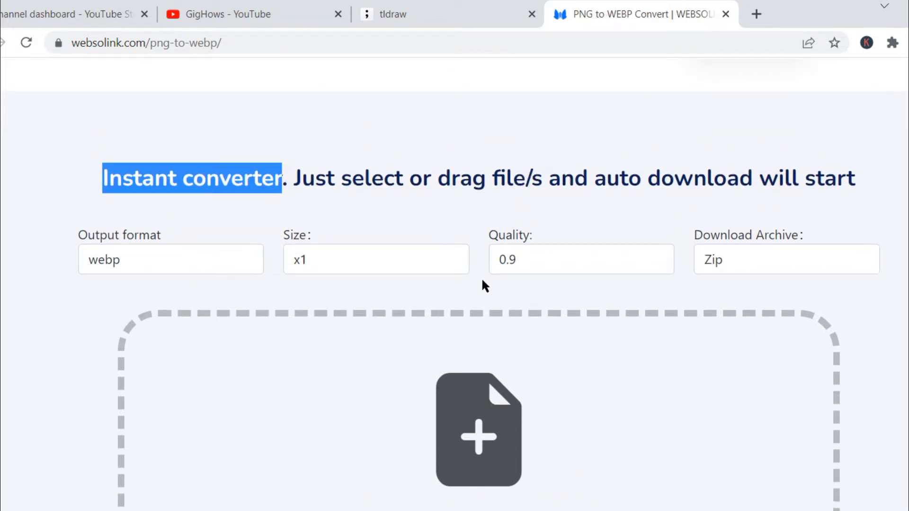
mouse_move(456, 193)
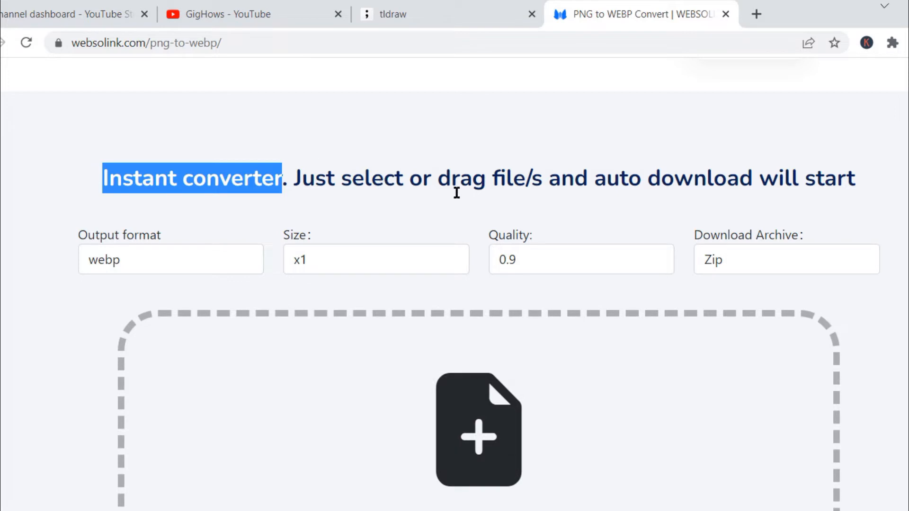
mouse_move(469, 259)
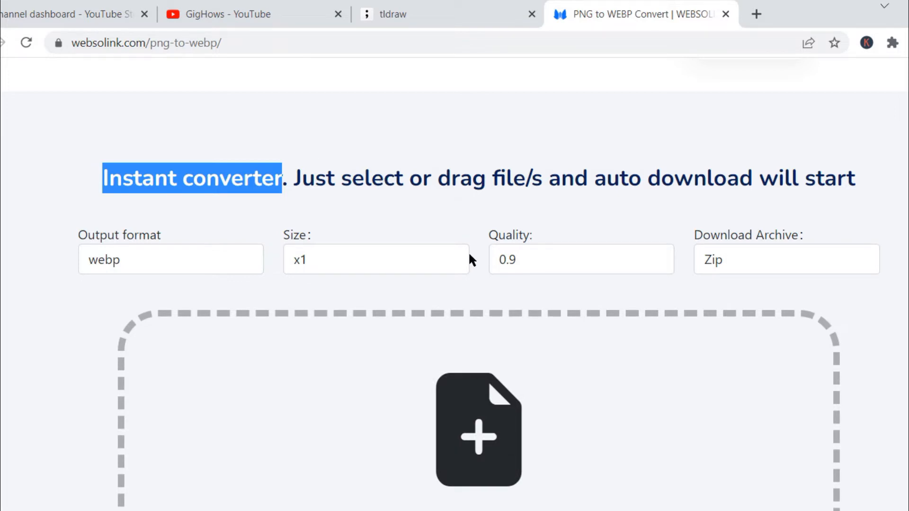
scroll("up", 3)
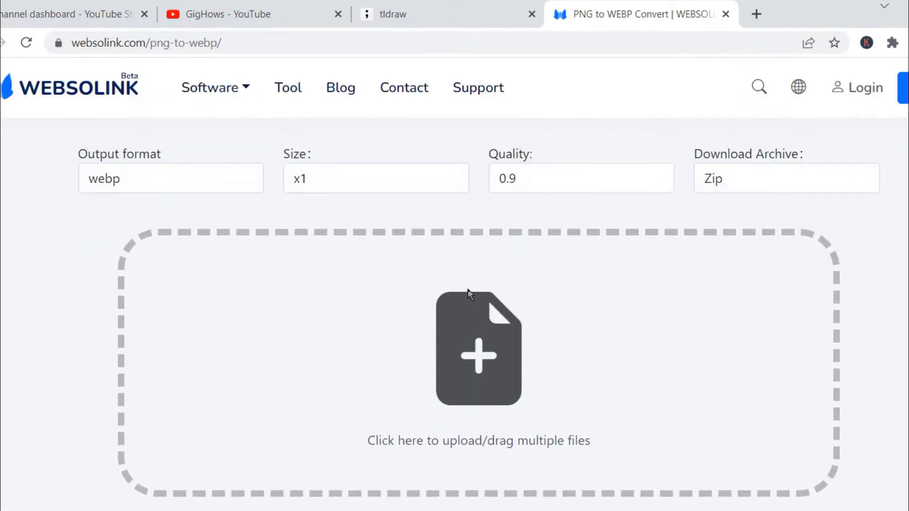
scroll("down", 3)
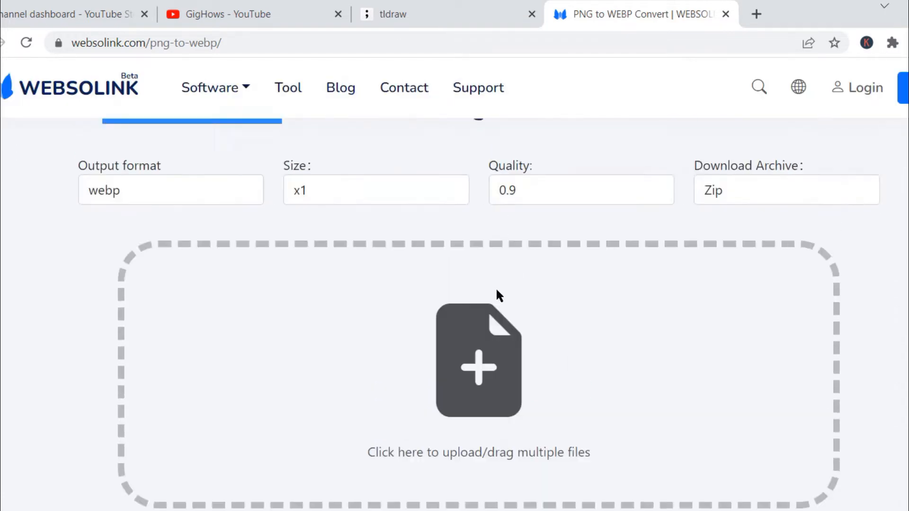
scroll("up", 3)
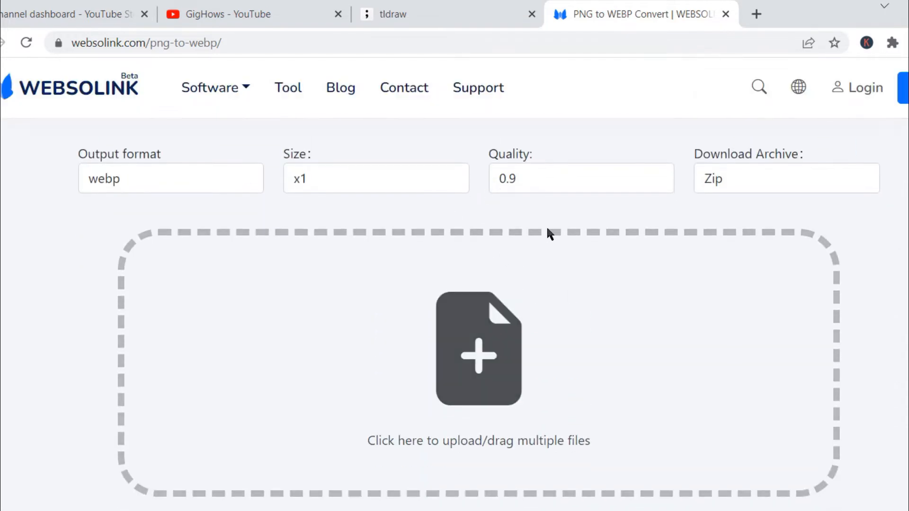
mouse_move(491, 324)
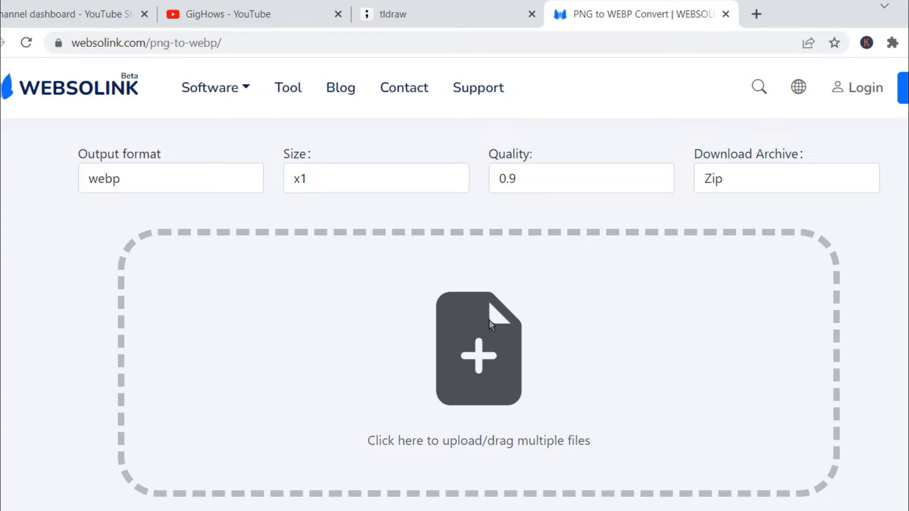
- Upload PNG-1-47MB to the converter, bringing up the ZIP archive Save As dialog
left_click(478, 348)
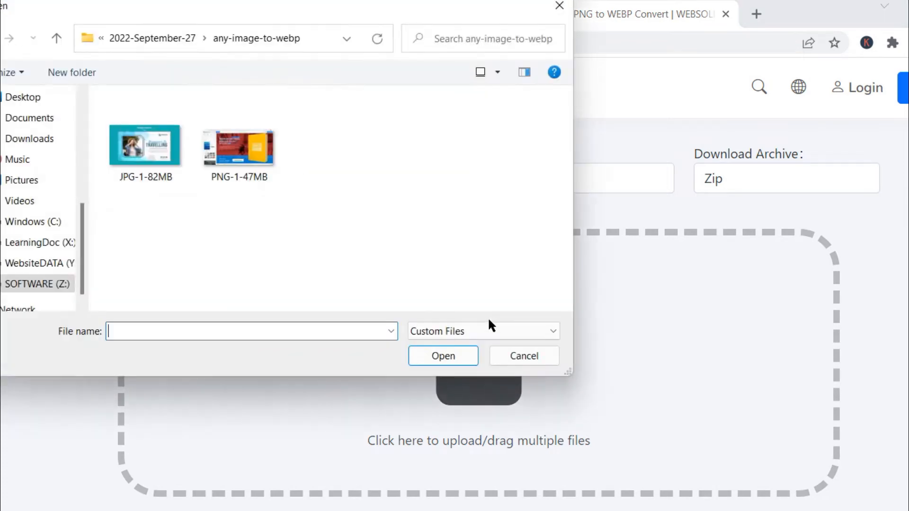
left_click(522, 356)
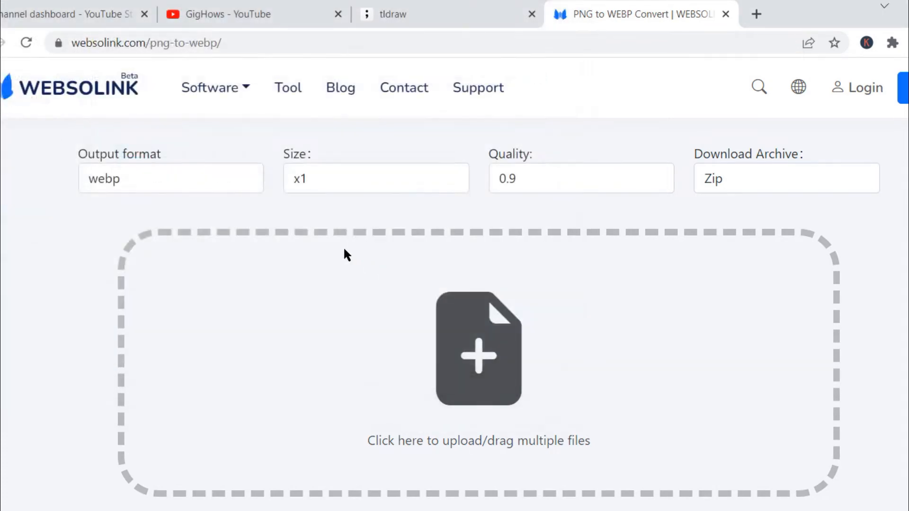
left_click(478, 347)
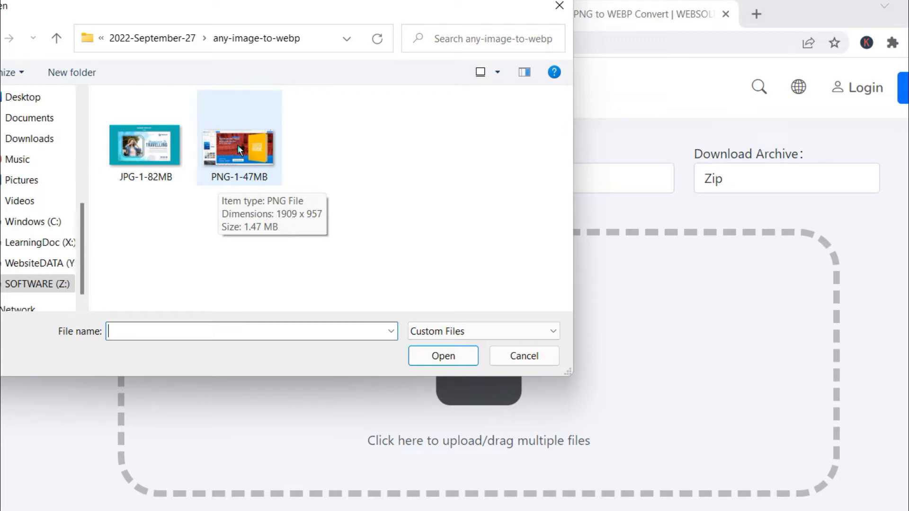
mouse_move(259, 168)
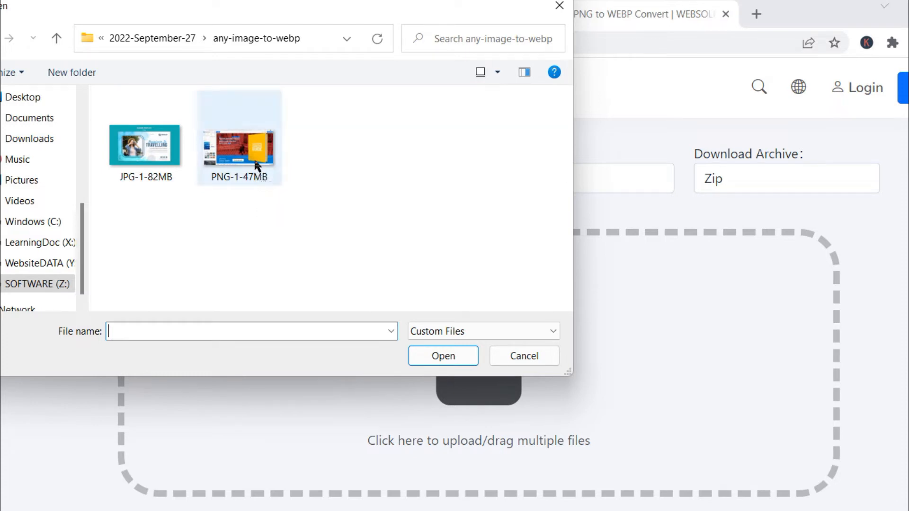
mouse_move(246, 144)
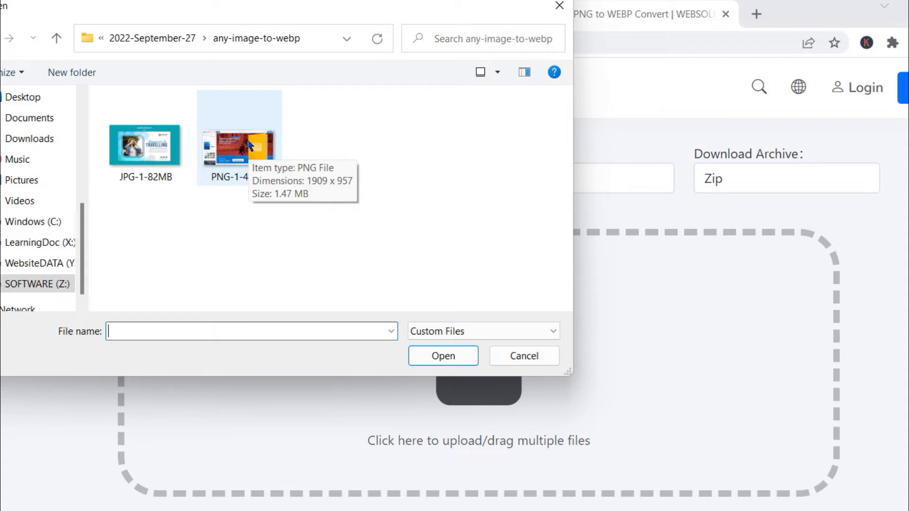
left_click(238, 140)
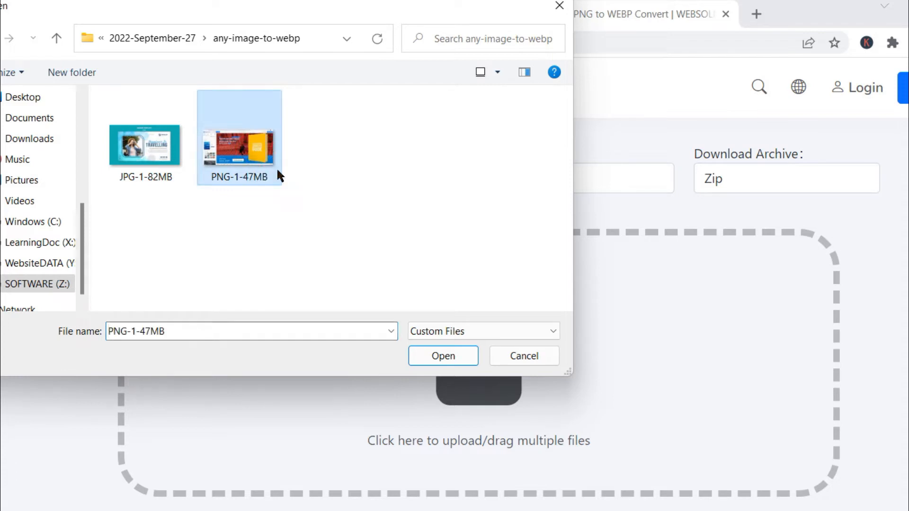
left_click(442, 356)
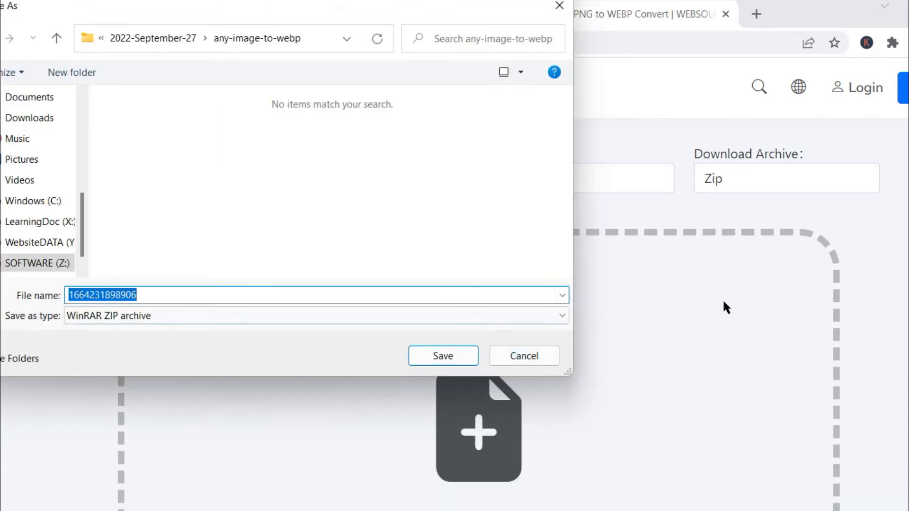
mouse_move(725, 319)
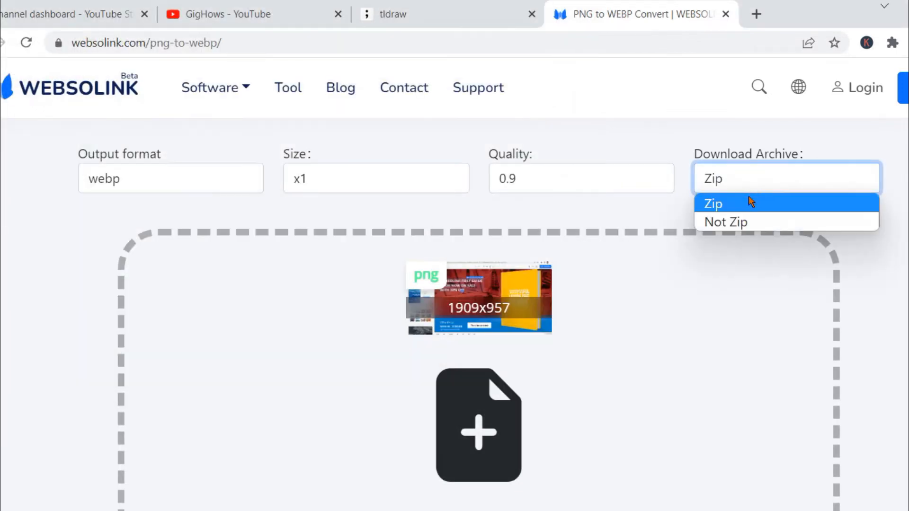
- Set Download Archive to Not Zip, re-upload PNG-1-47MB and save it as a WEBP file
left_click(725, 222)
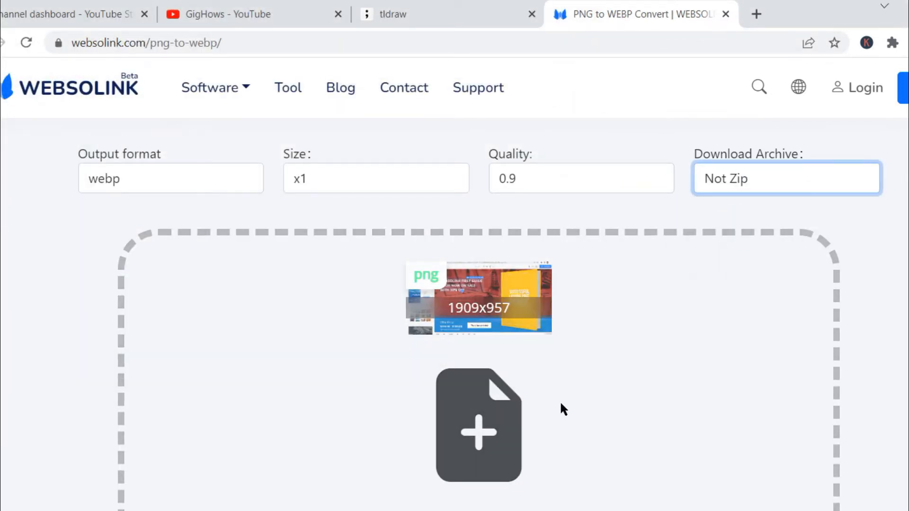
left_click(478, 425)
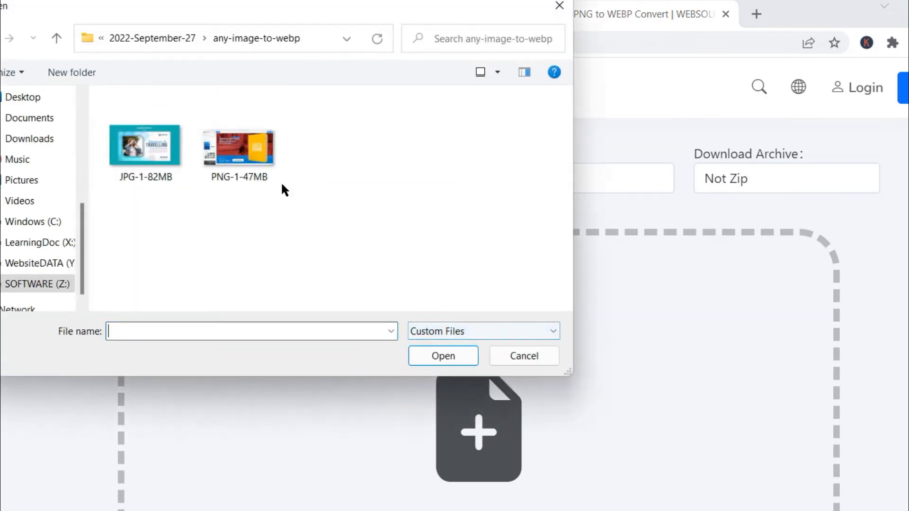
double_click(237, 146)
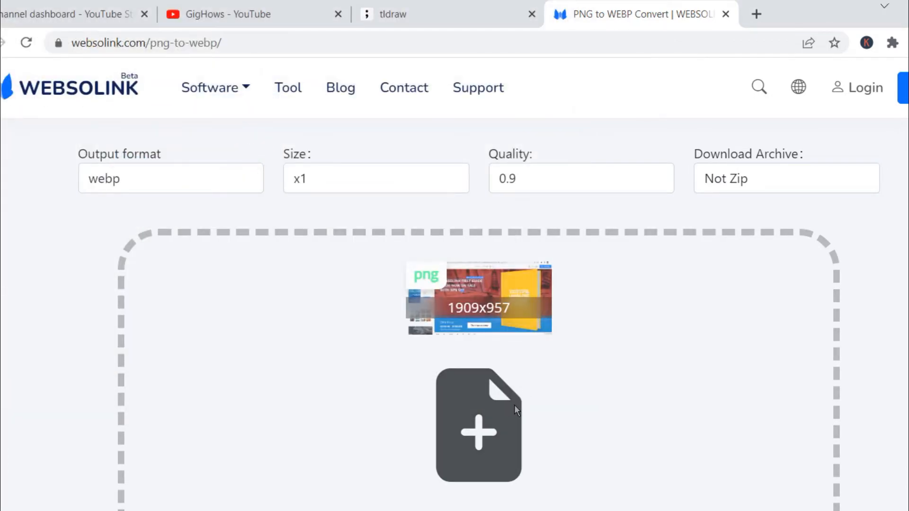
scroll("up", 3)
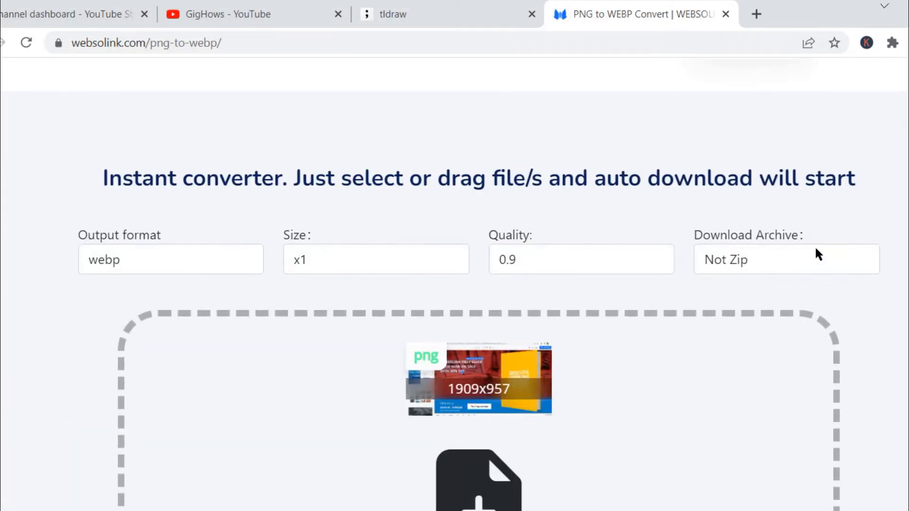
left_click(786, 260)
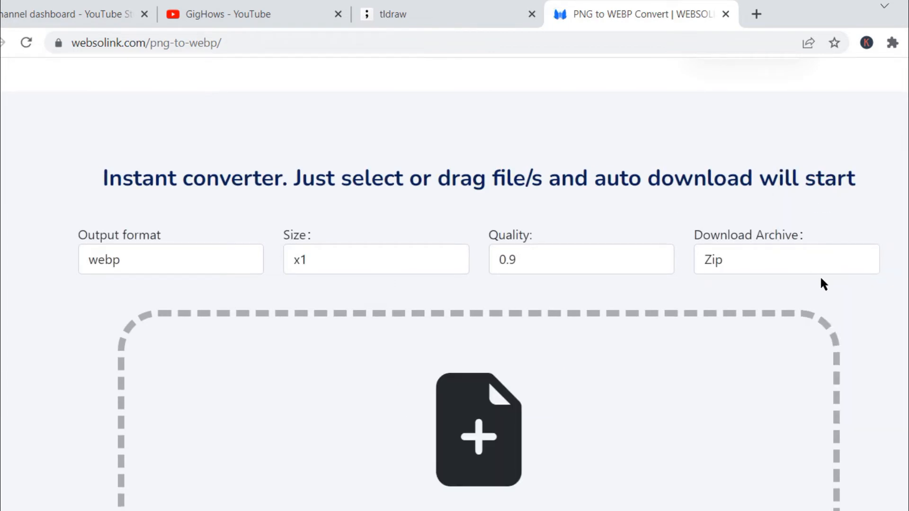
left_click(786, 259)
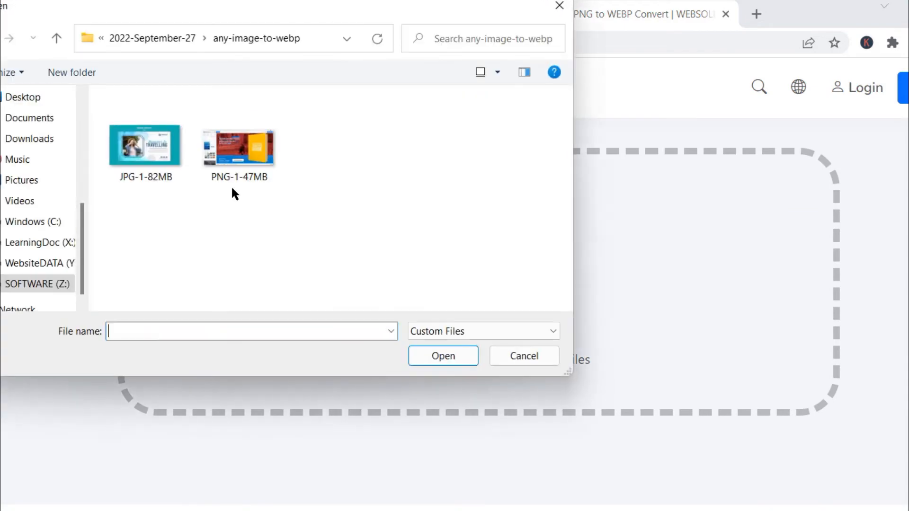
left_click(238, 145)
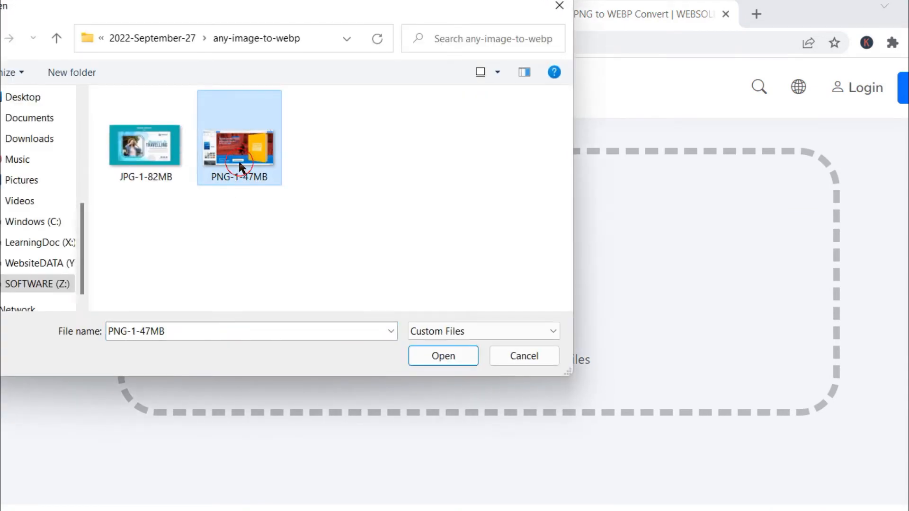
left_click(443, 356)
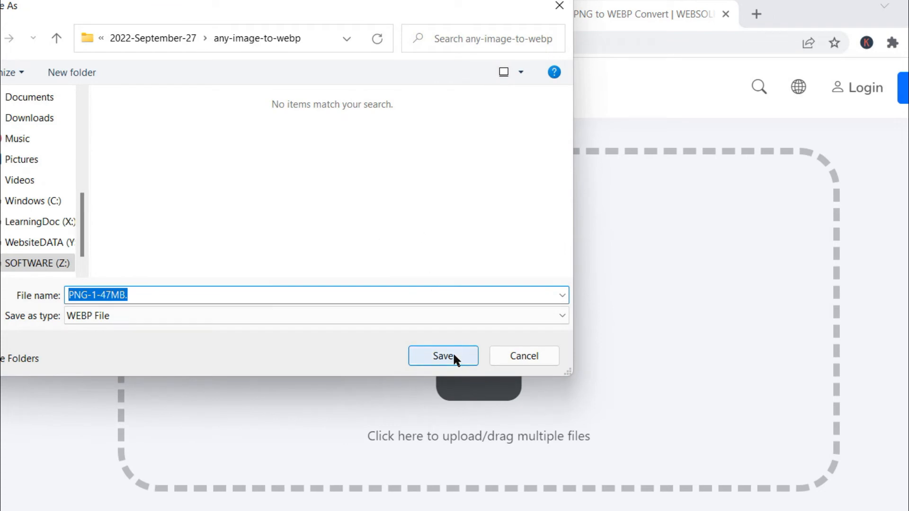
left_click(442, 356)
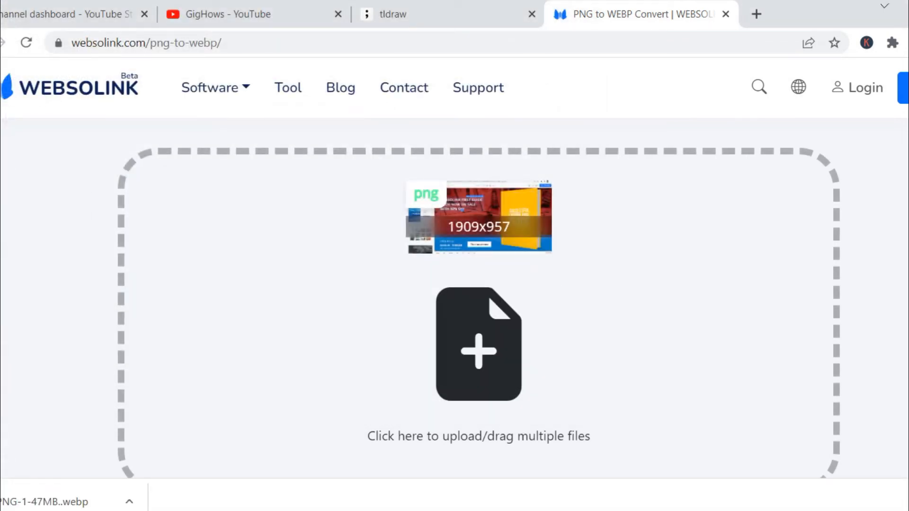
left_click(477, 343)
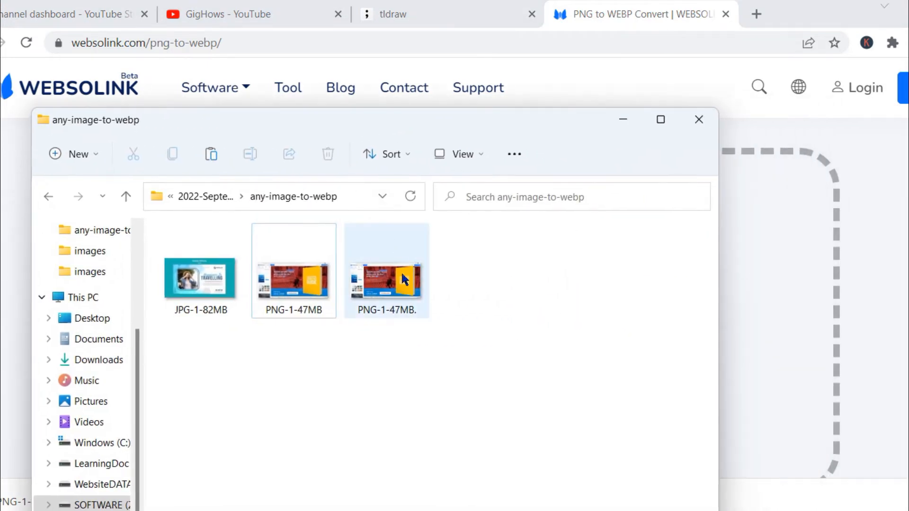
mouse_move(384, 300)
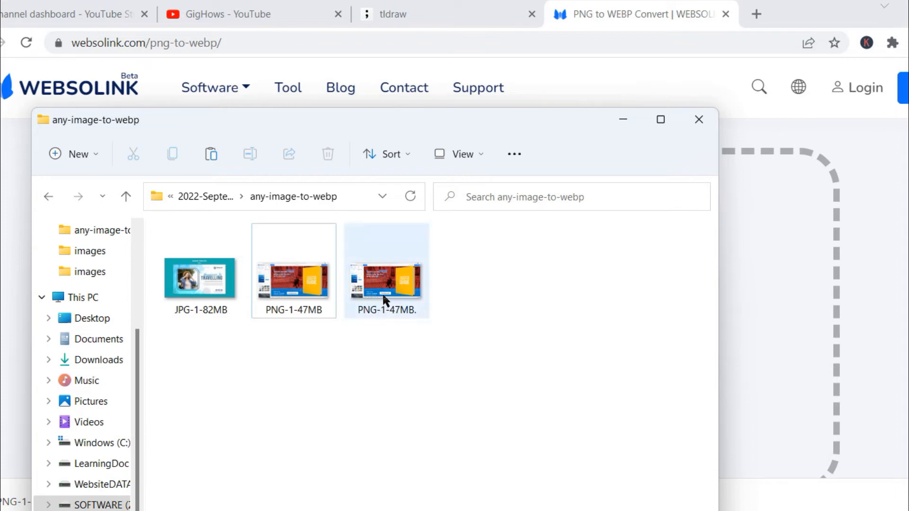
mouse_move(386, 293)
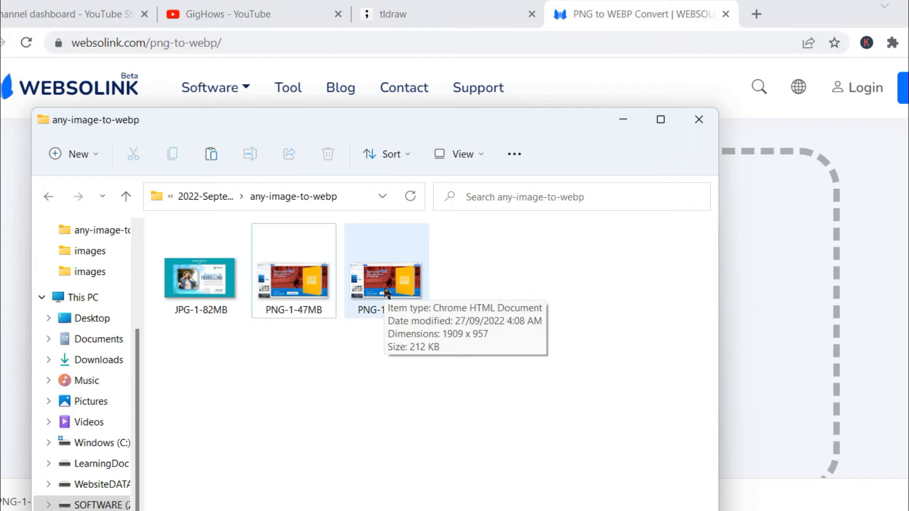
left_click(292, 277)
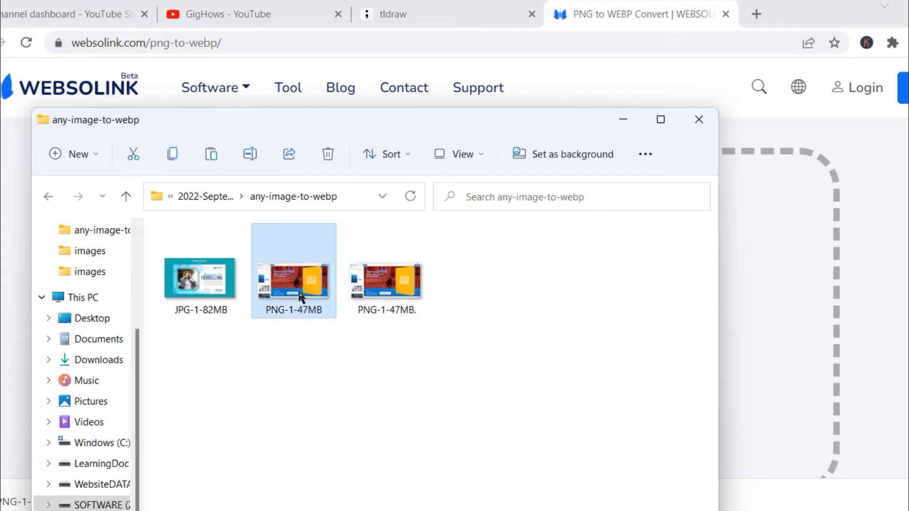
mouse_move(292, 282)
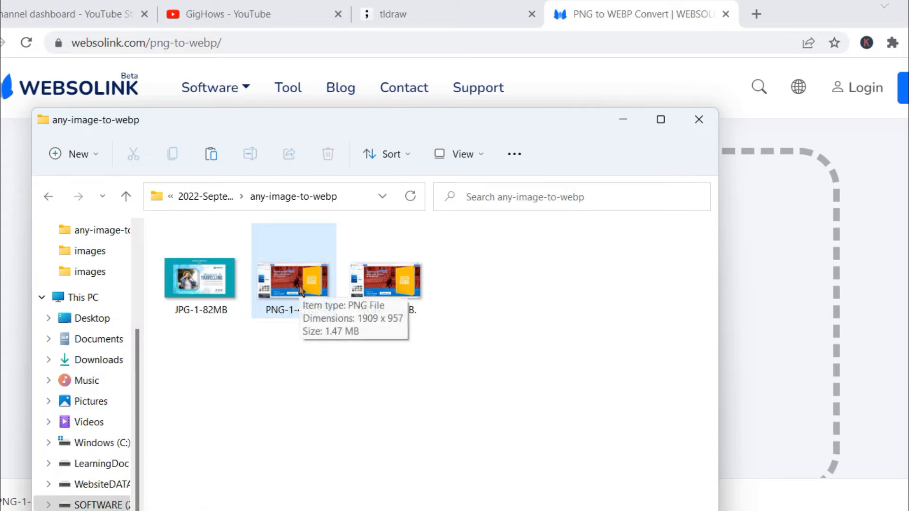
mouse_move(318, 288)
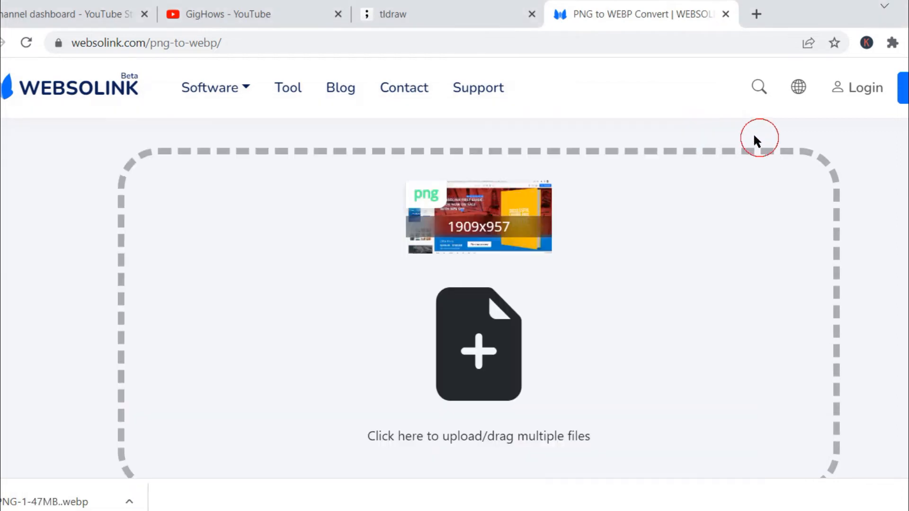
- Switch to the JPG to WebP converter with Download Archive set to Not Zip
scroll("down", 3)
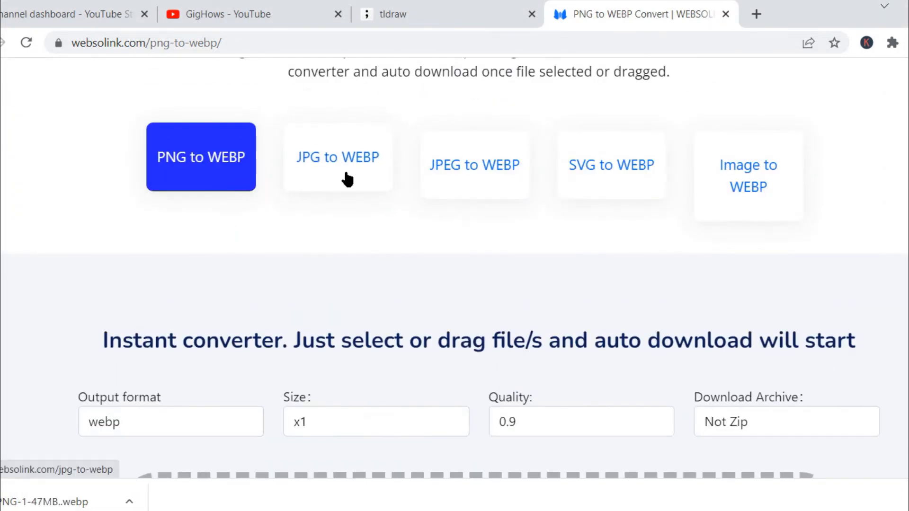
left_click(337, 156)
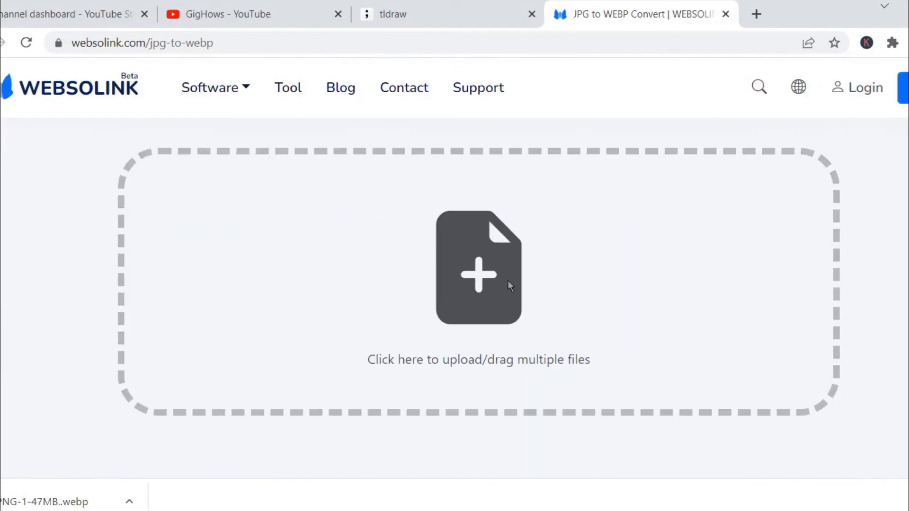
left_click(478, 266)
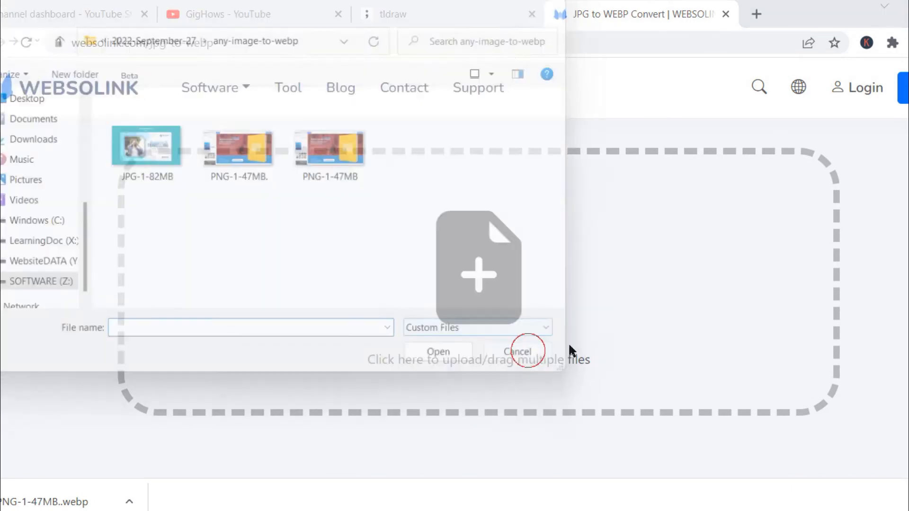
left_click(518, 352)
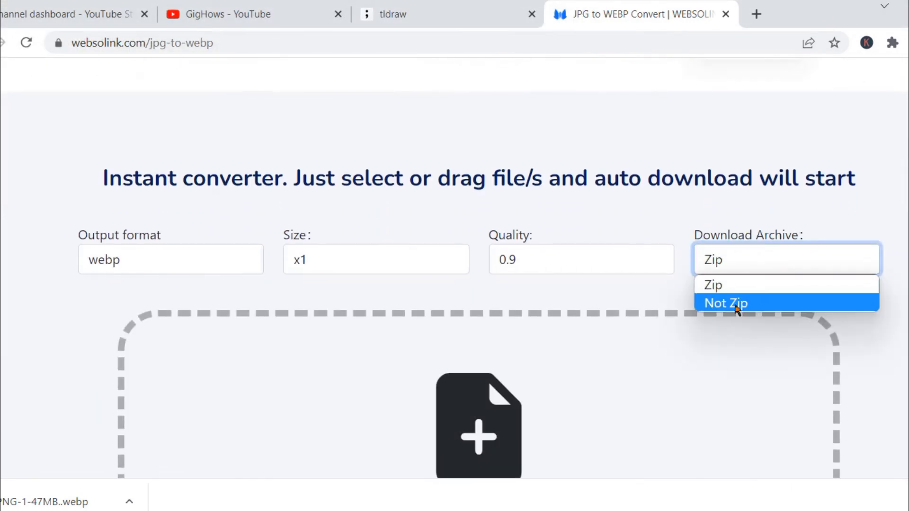
left_click(726, 302)
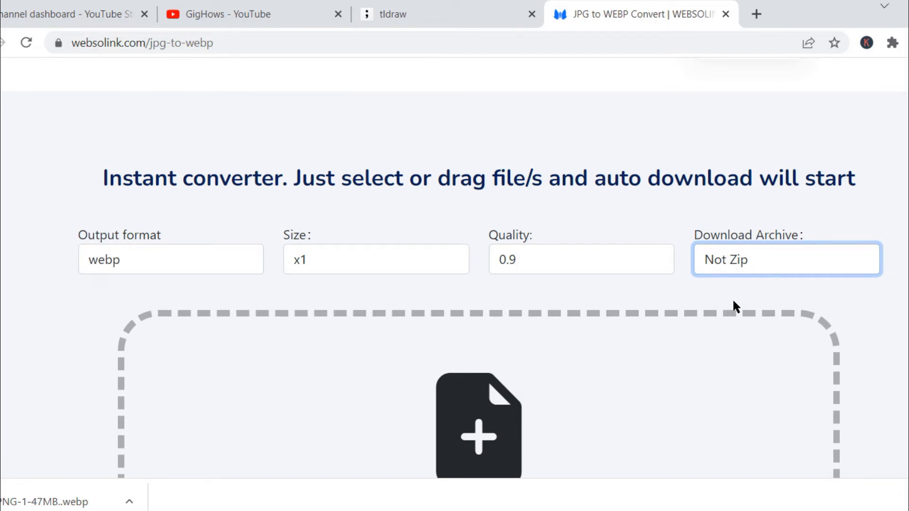
mouse_move(712, 313)
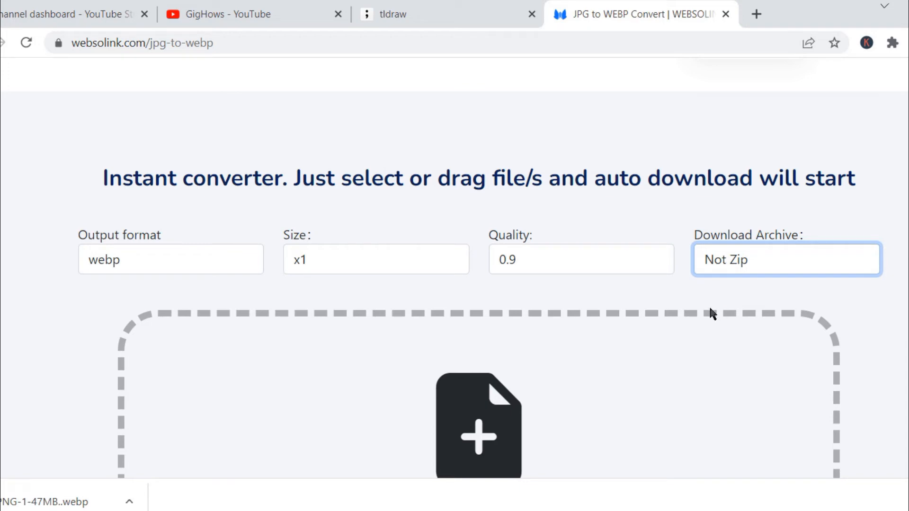
- Upload JPG-1-82MB and save its WebP file beside the originals
left_click(478, 423)
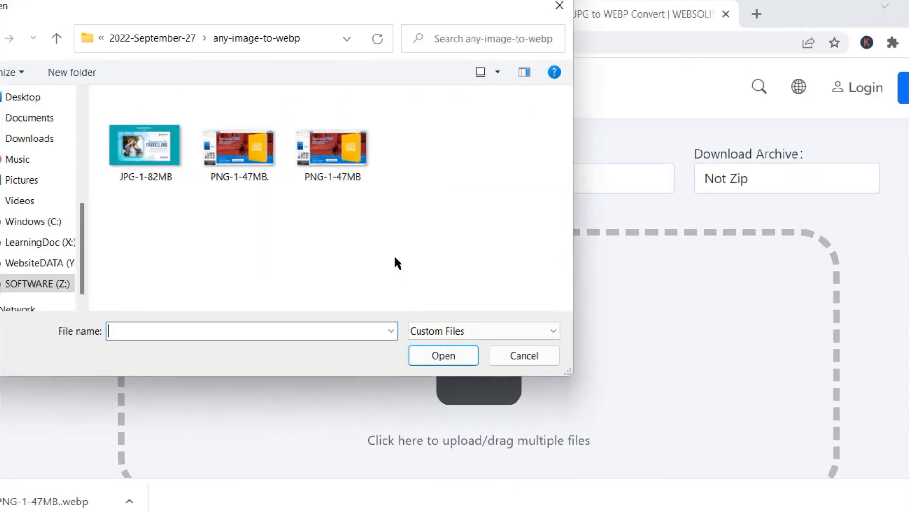
left_click(145, 145)
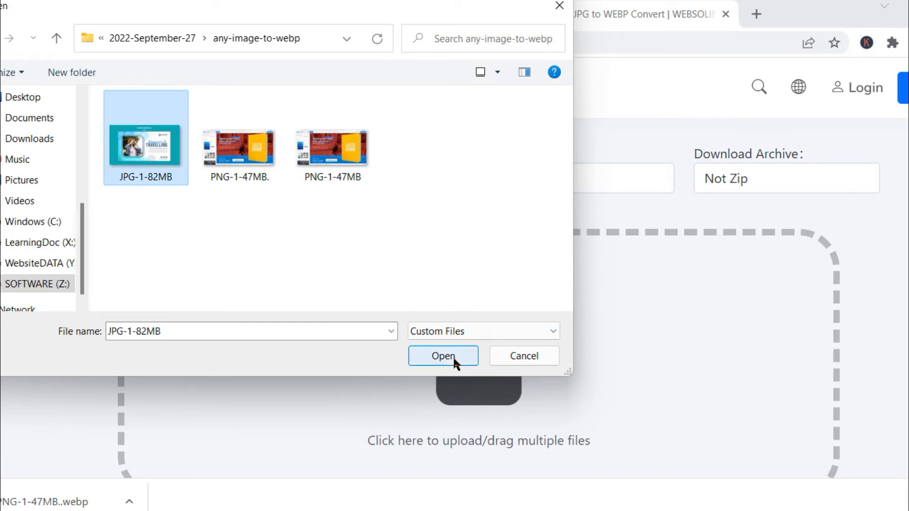
left_click(442, 356)
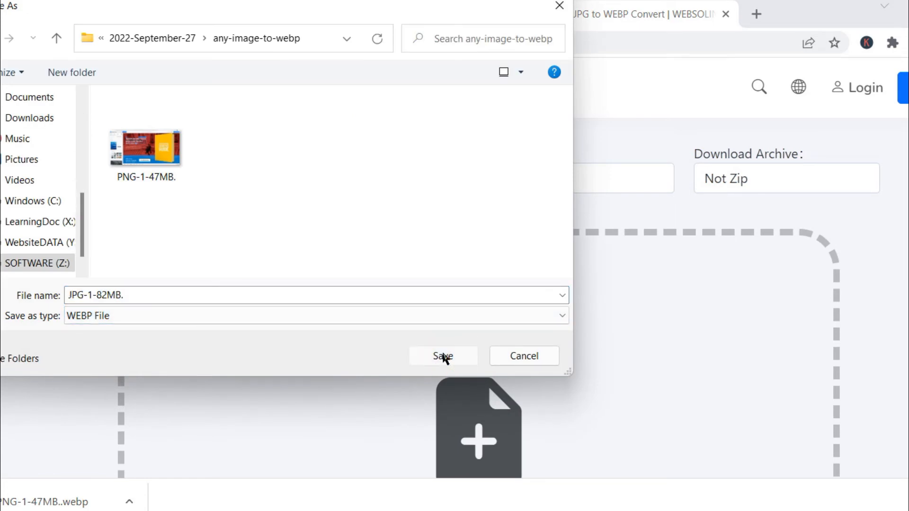
left_click(442, 356)
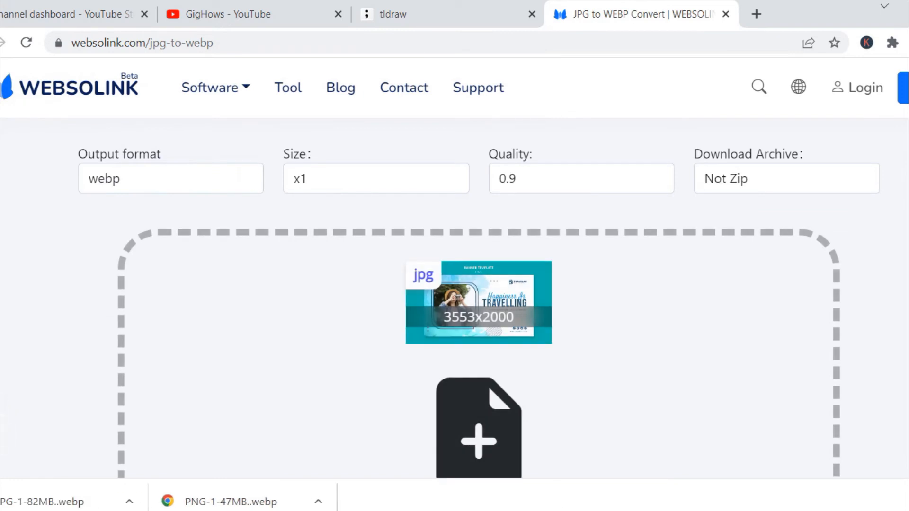
- Open the converted JPG-1-82MB WebP banner from File Explorer in a browser tab
left_click(478, 429)
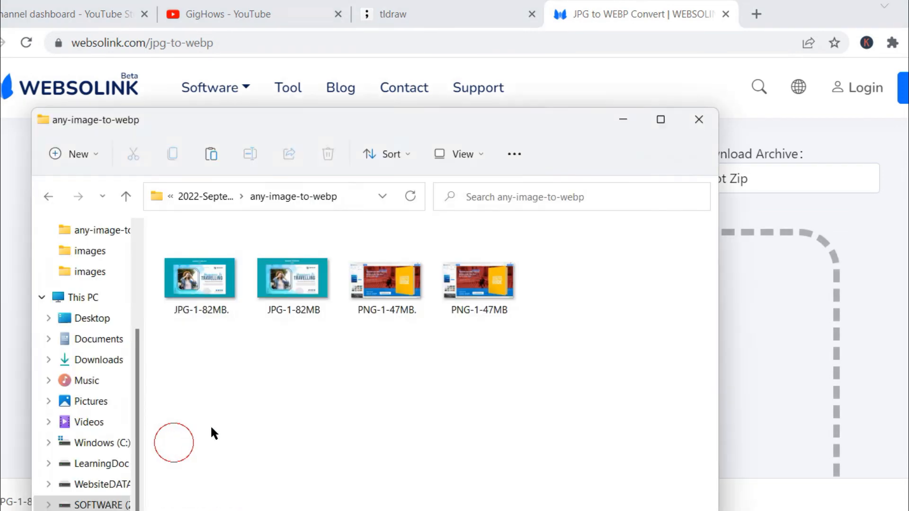
left_click(200, 280)
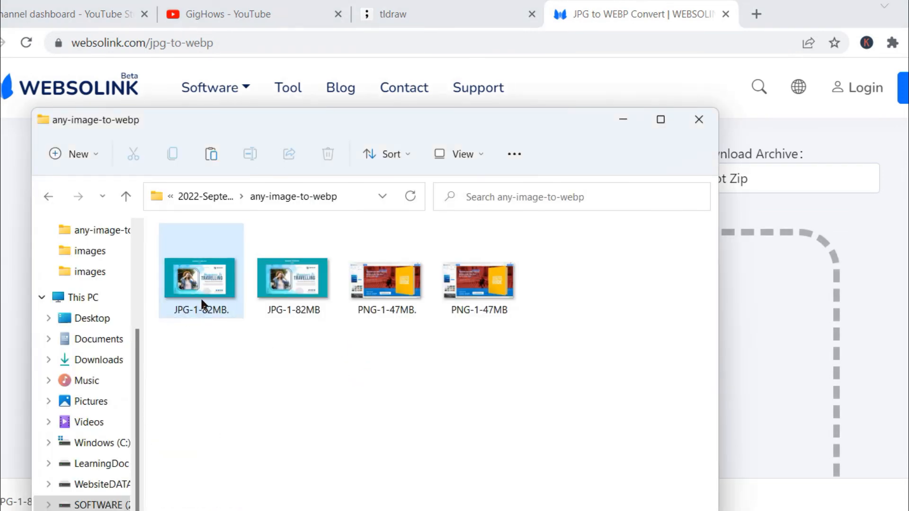
mouse_move(209, 283)
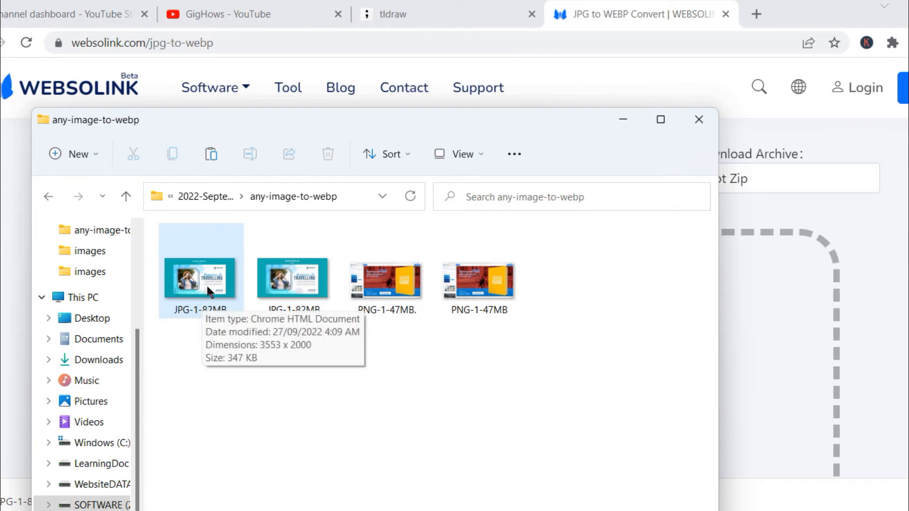
mouse_move(210, 288)
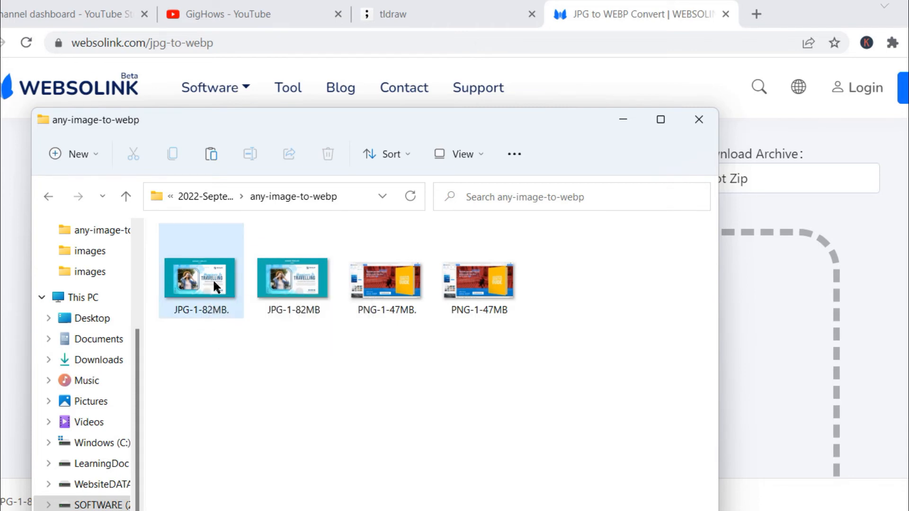
mouse_move(209, 282)
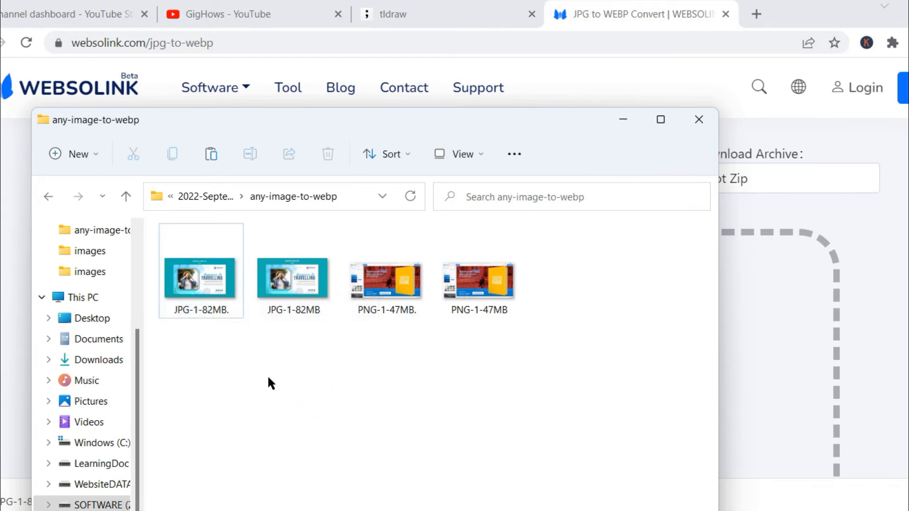
left_click(201, 278)
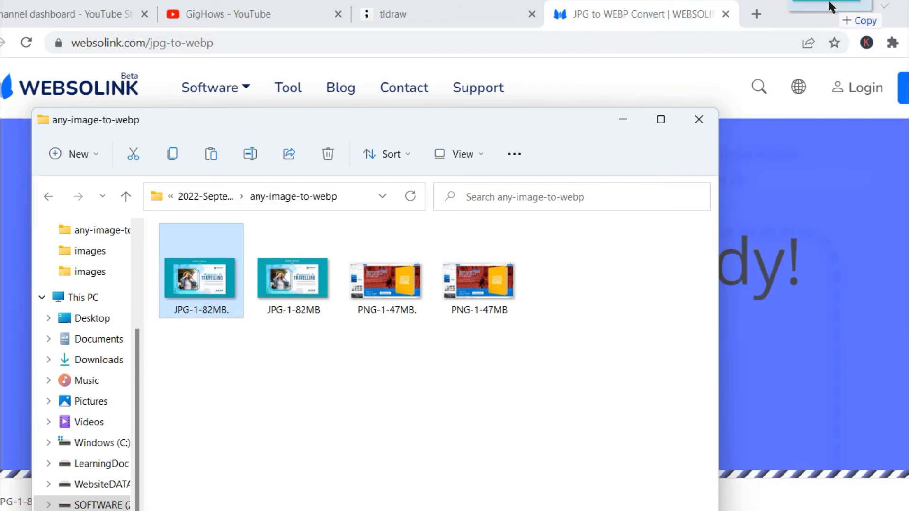
double_click(201, 277)
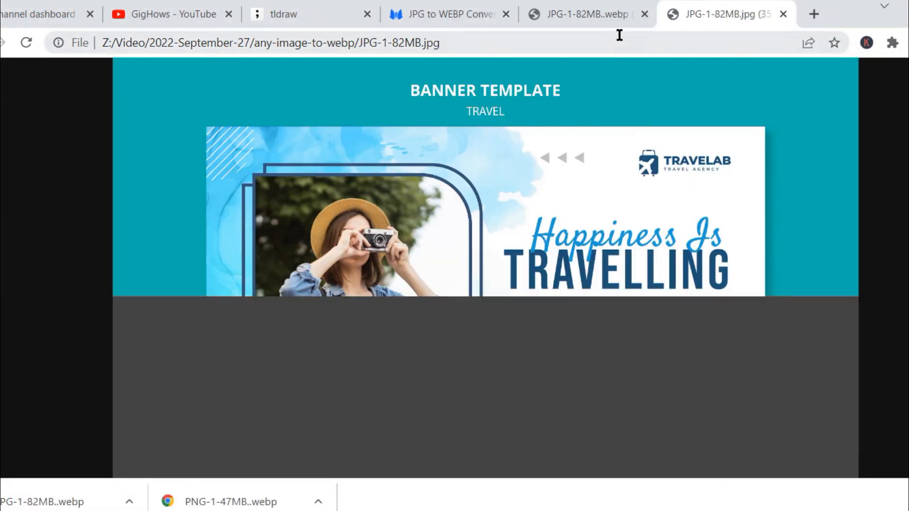
mouse_move(587, 14)
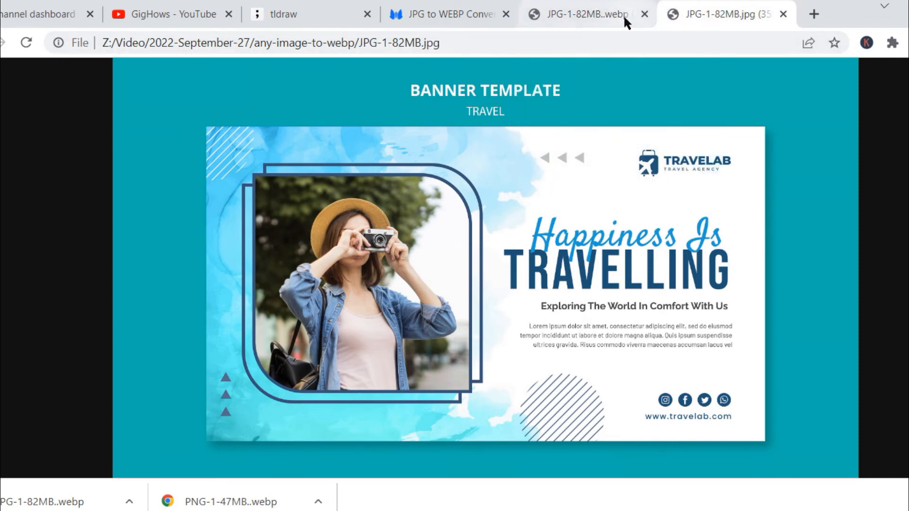
mouse_move(700, 14)
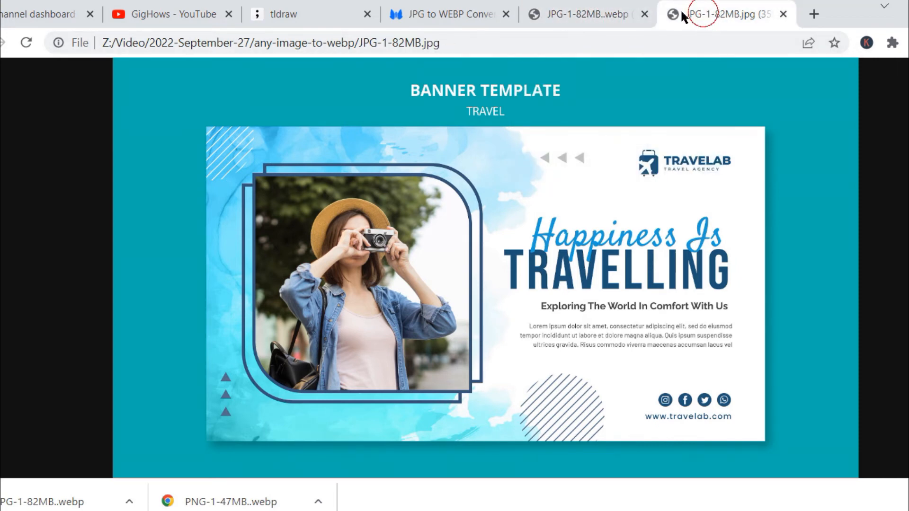
mouse_move(711, 22)
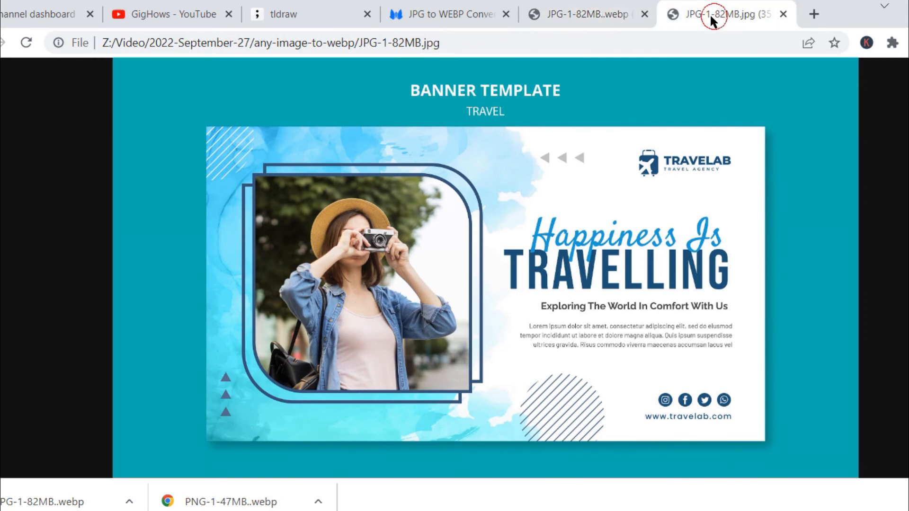
- Compare the banner tabs with their WebP copies, then close the JPG and PNG comparison tabs
left_click(585, 14)
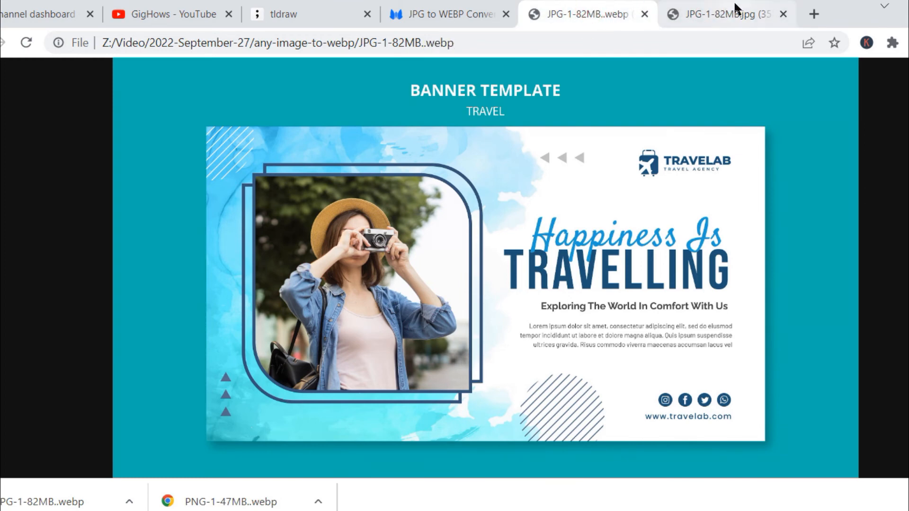
left_click(724, 14)
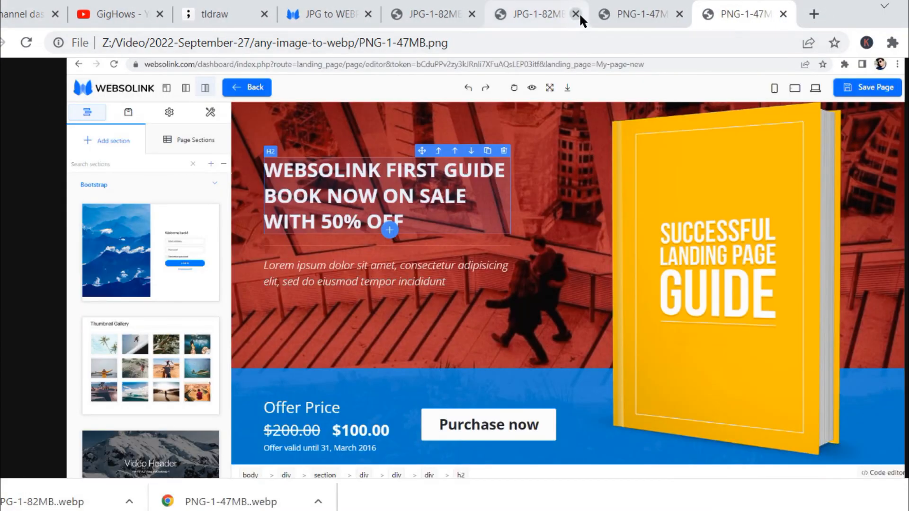
left_click(576, 13)
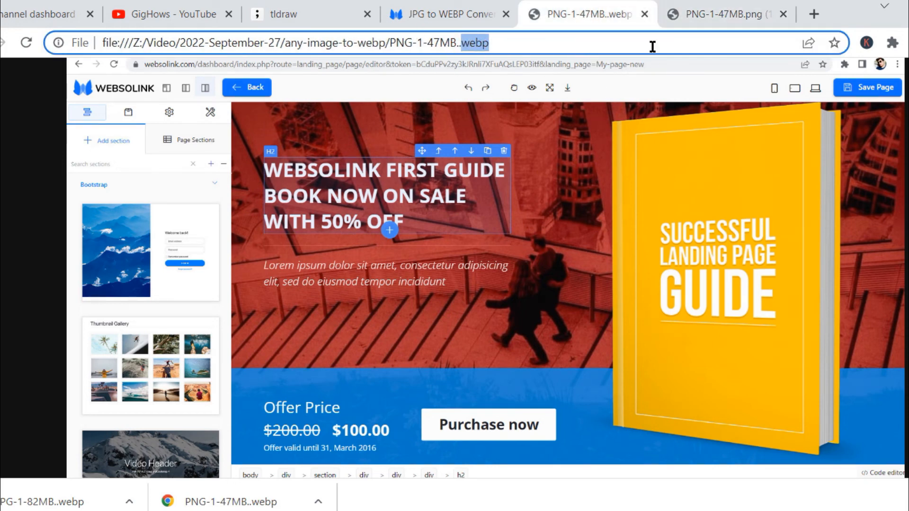
mouse_move(611, 22)
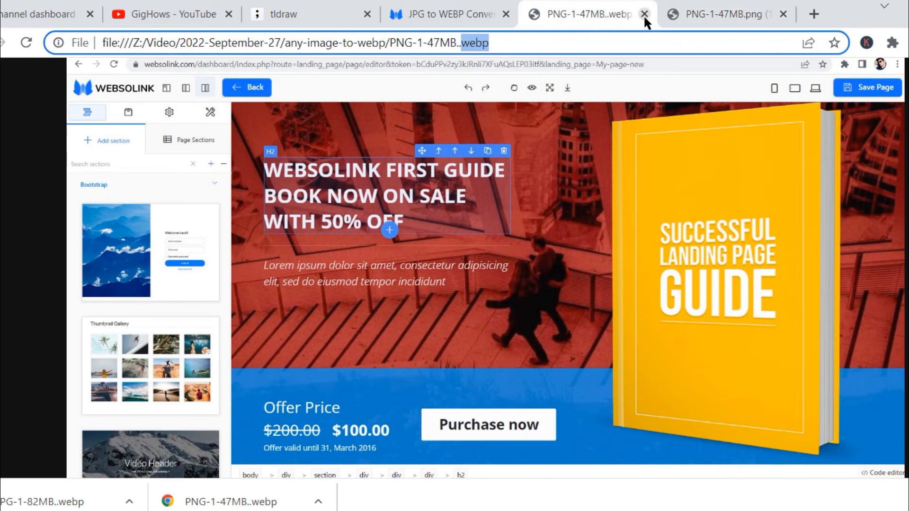
left_click(644, 14)
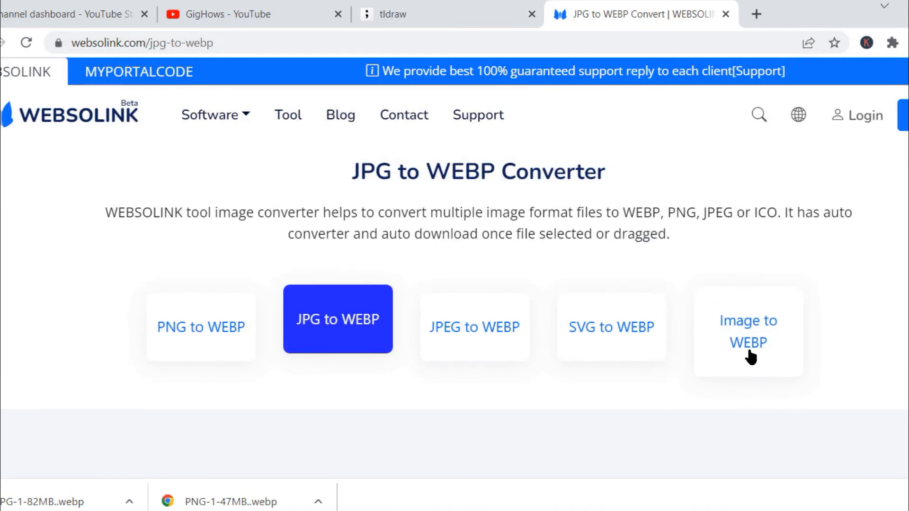
- Look over the general Image to WEBP converter page
left_click(748, 330)
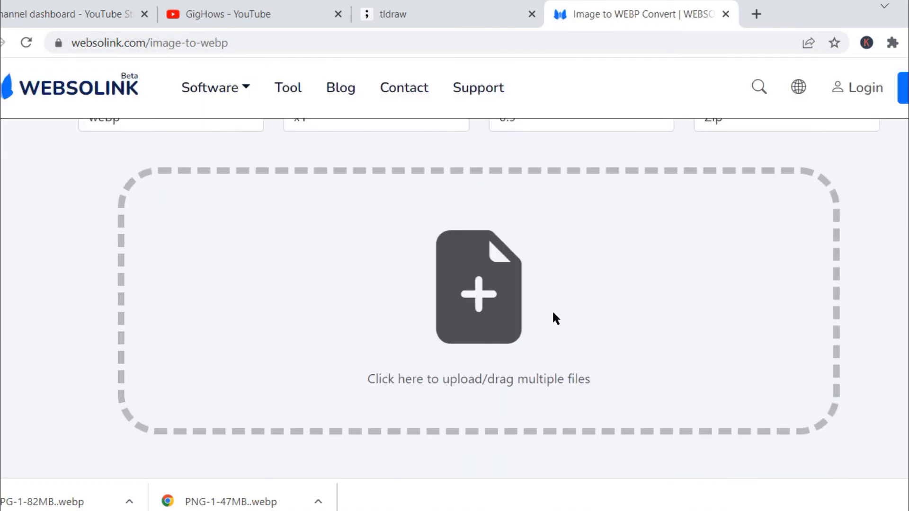
scroll("up", 3)
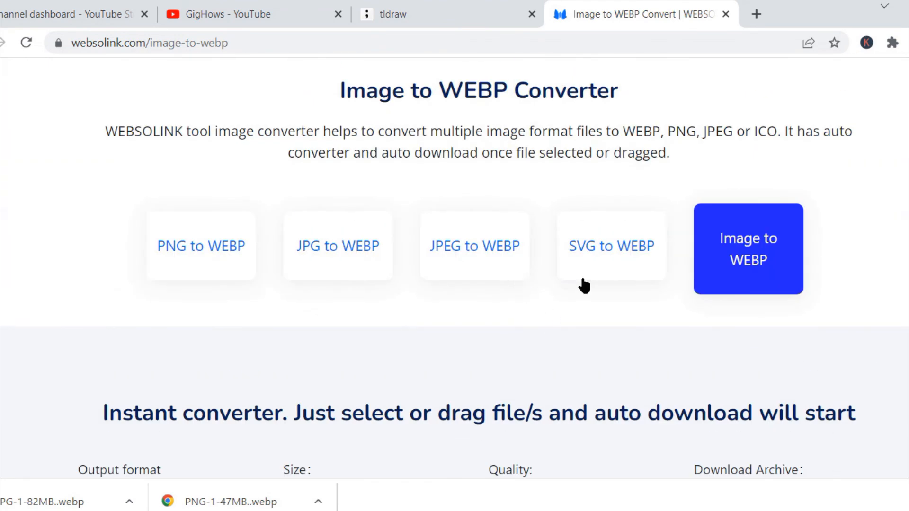
mouse_move(602, 250)
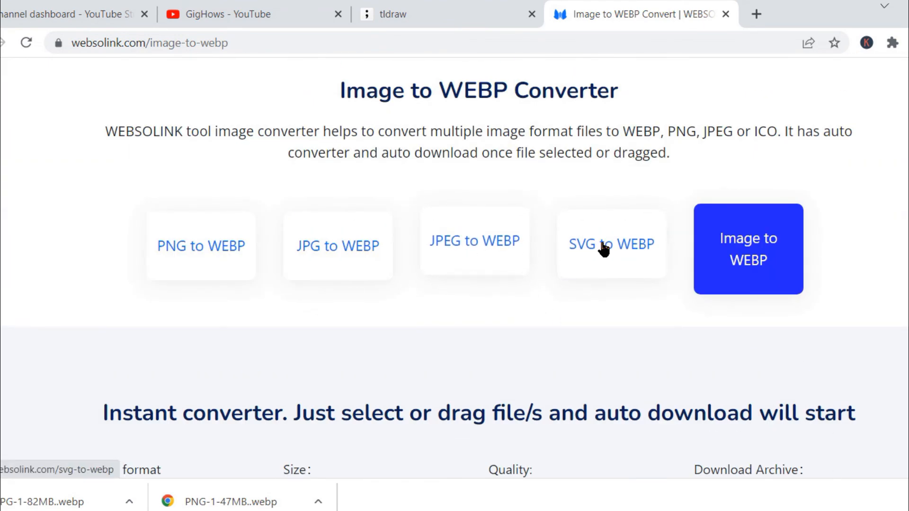
scroll("down", 3)
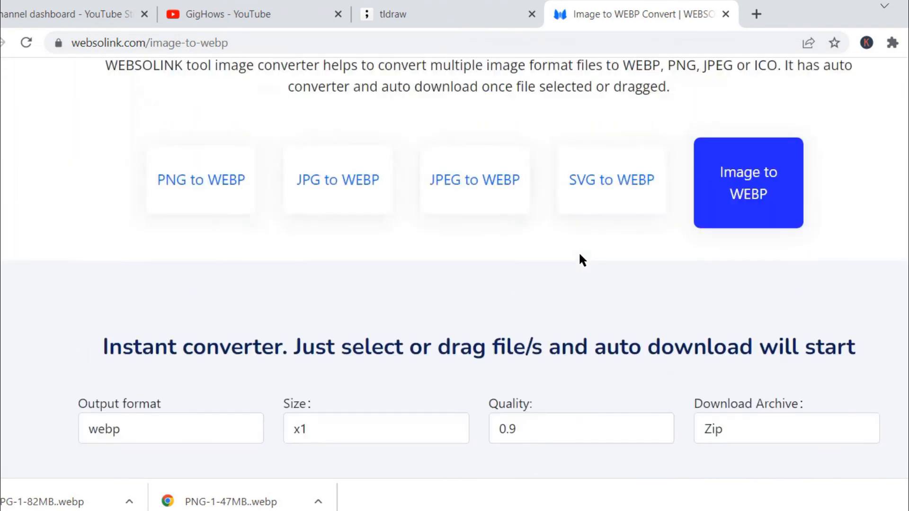
scroll("up", 3)
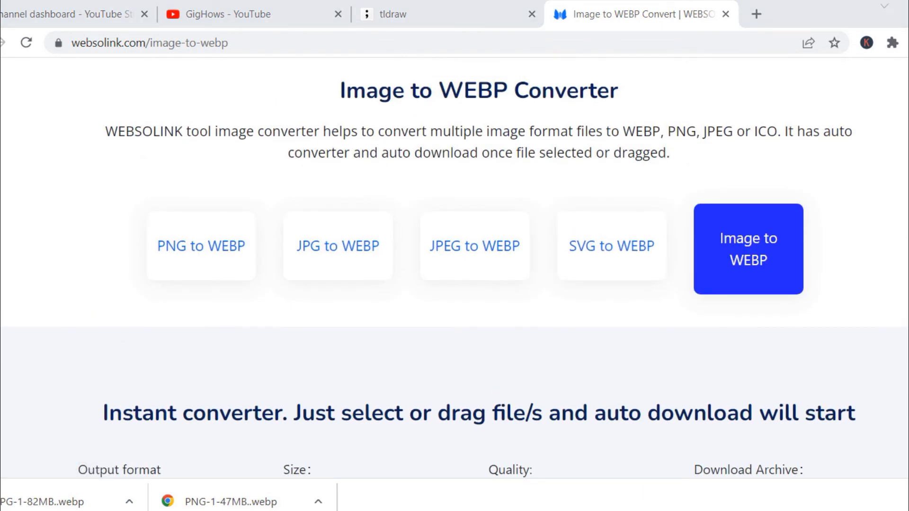
scroll("up", 3)
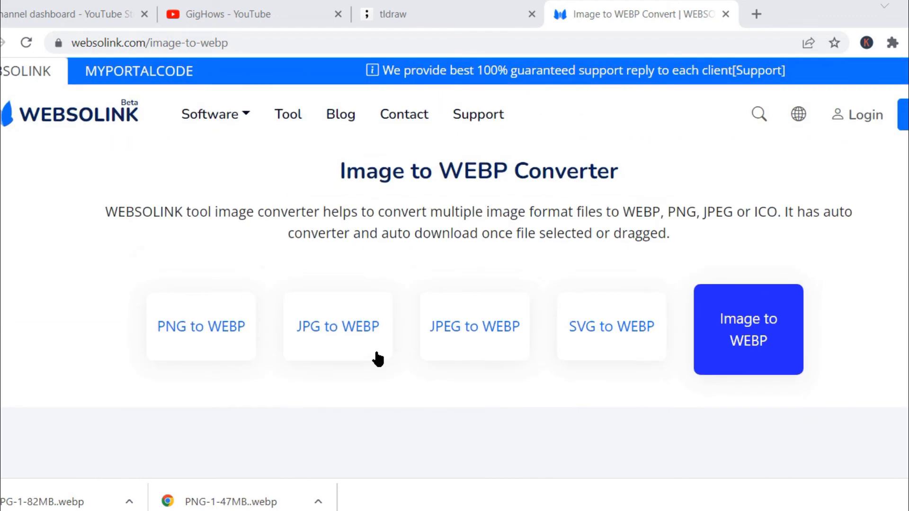
mouse_move(103, 60)
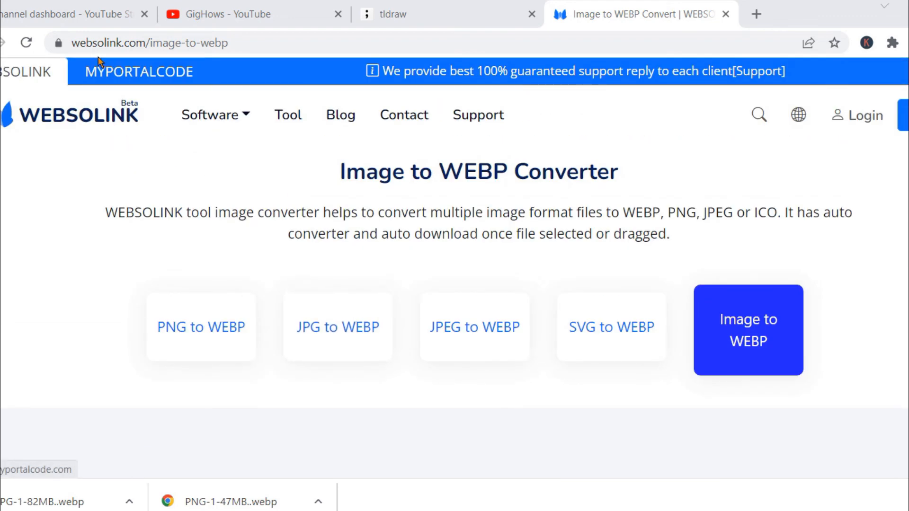
mouse_move(288, 115)
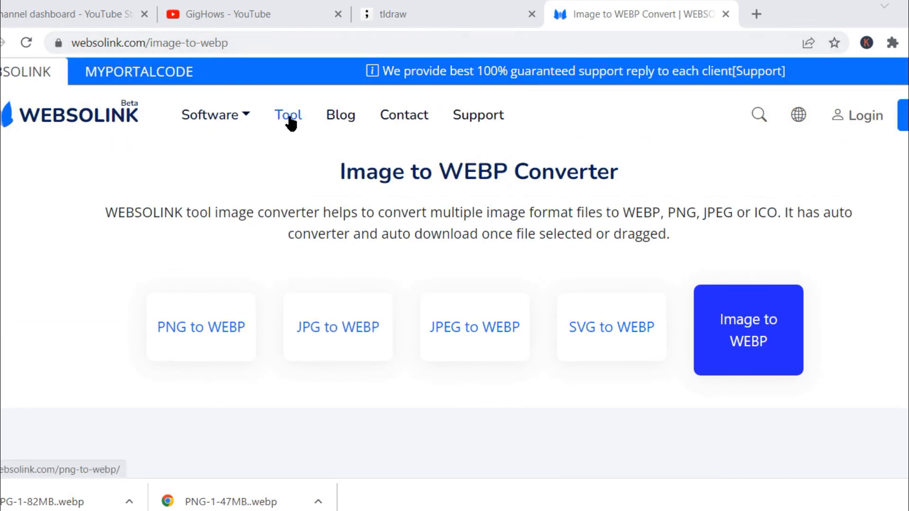
- Switch to the PNG to WEBP converter and select its page address
left_click(200, 326)
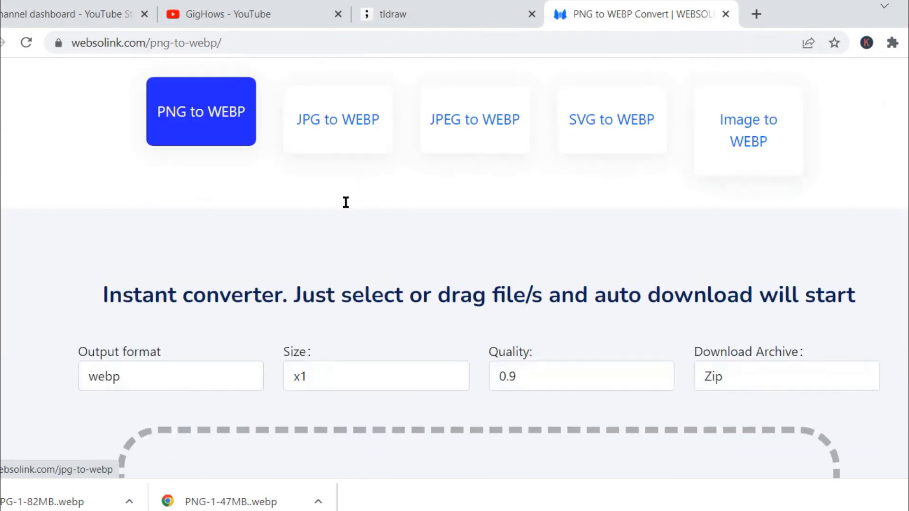
scroll("down", 3)
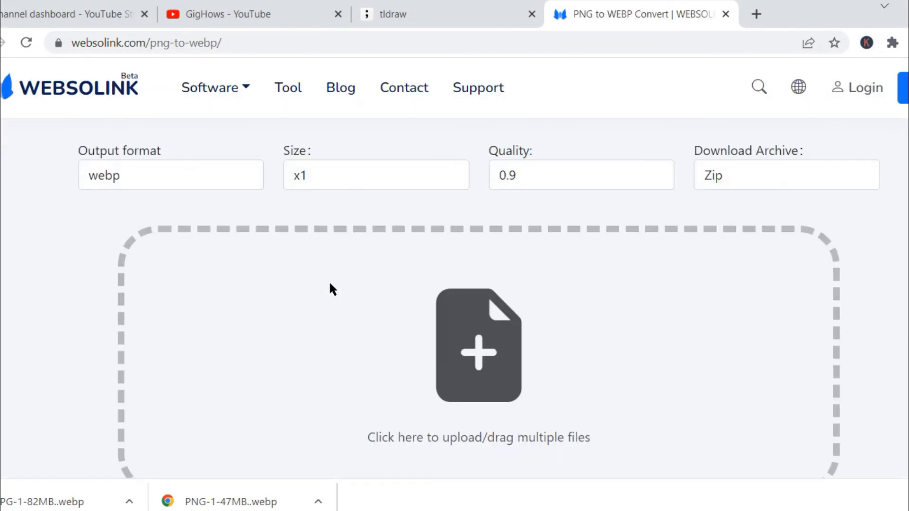
scroll("up", 3)
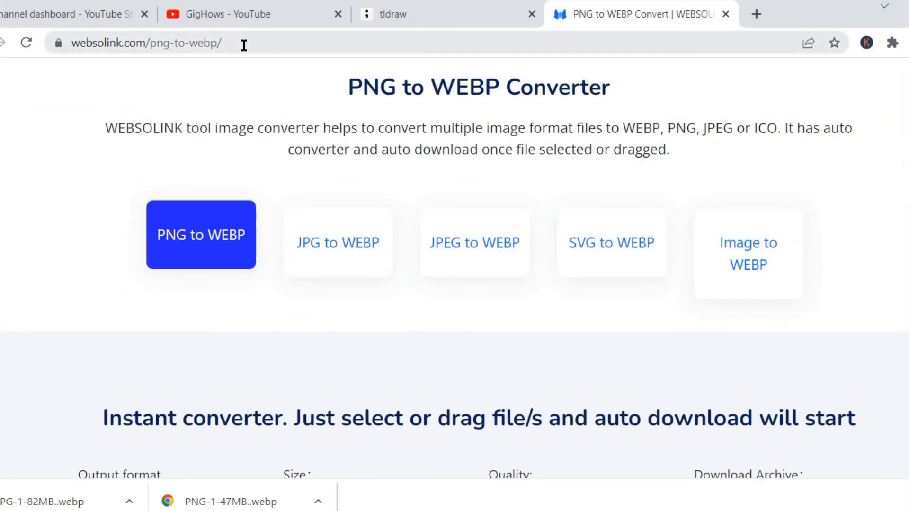
left_click(145, 42)
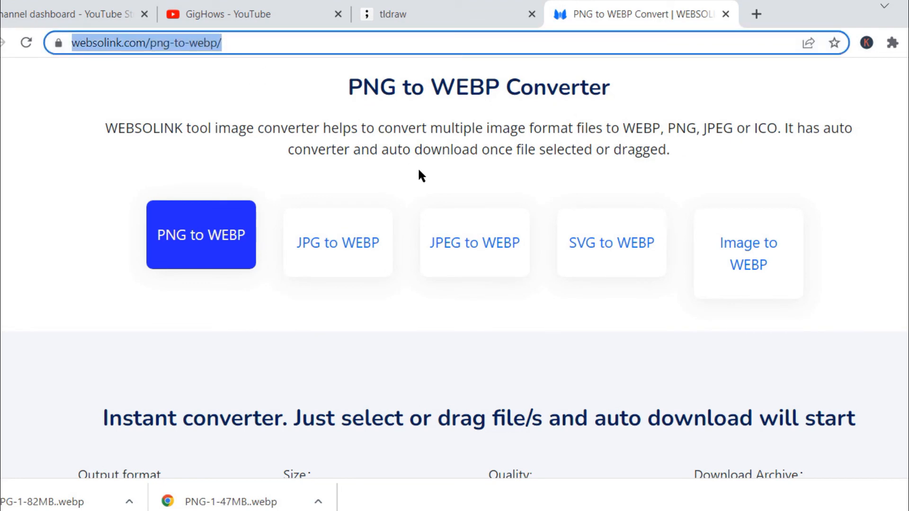